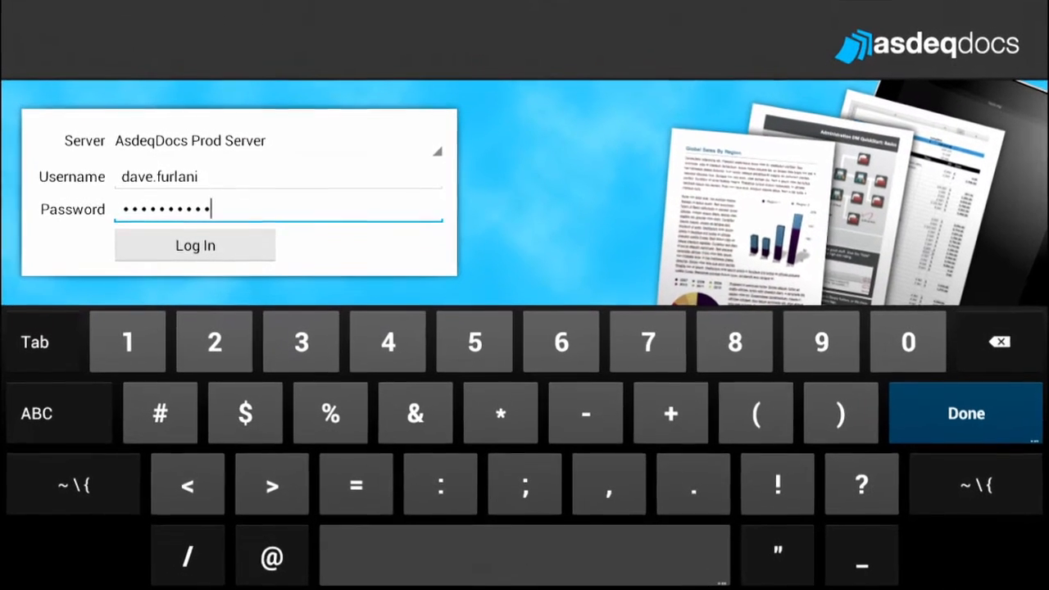
# Log in to the AsdeqDocs Prod Server with the entered password
pyautogui.click(195, 245)
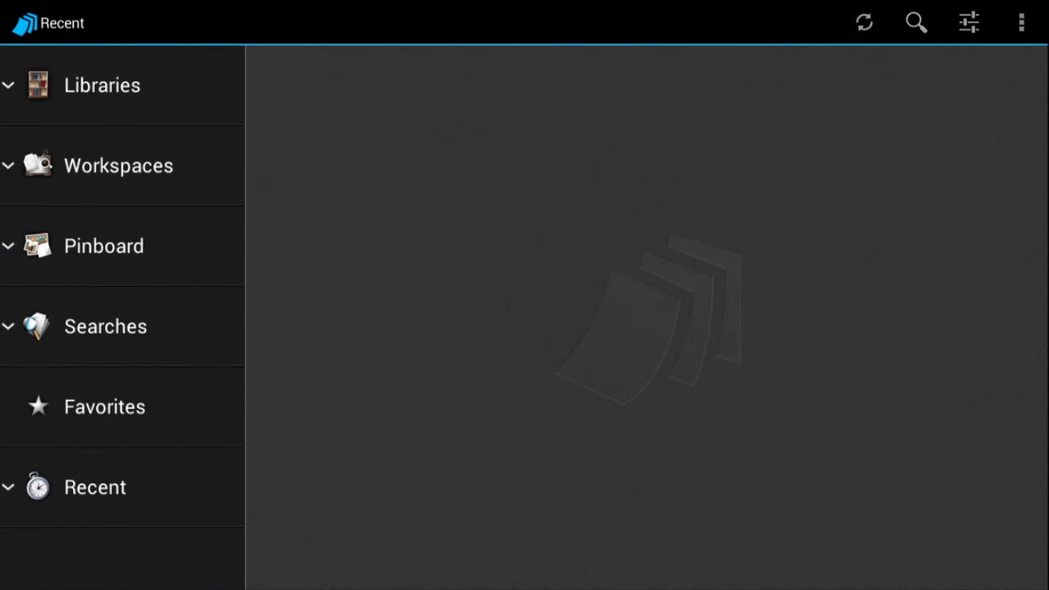
# Drill from Libraries into Current Projects, then Project Plans, then the Project R394 folder
pyautogui.click(102, 85)
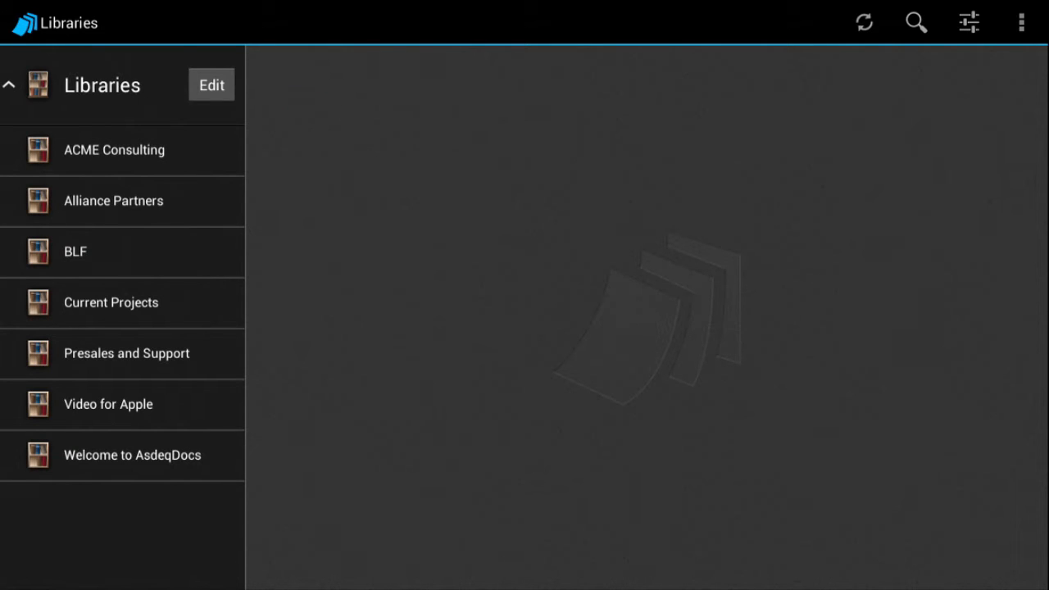
pyautogui.click(110, 303)
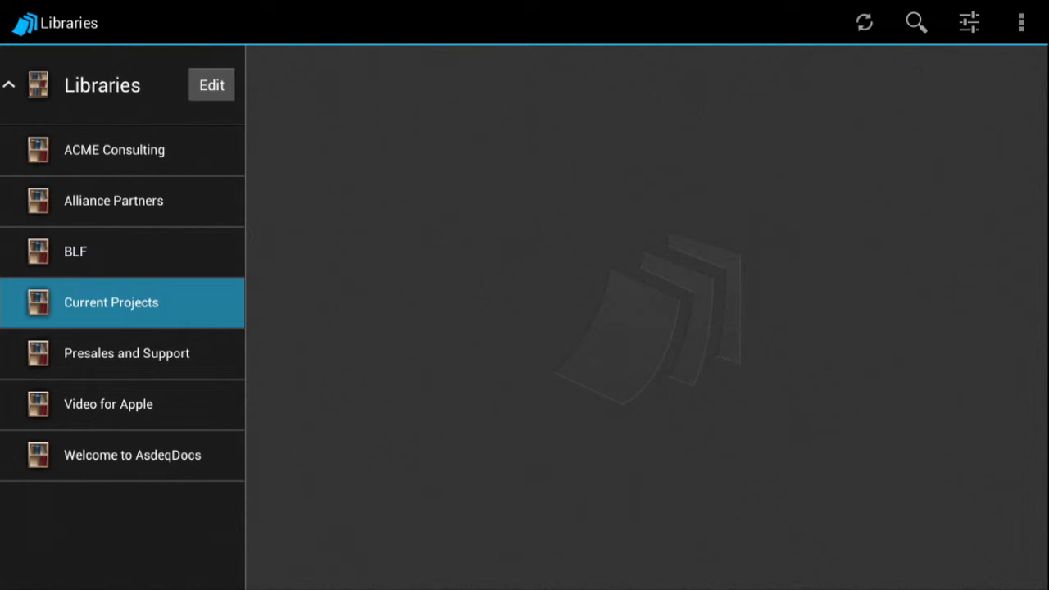
pyautogui.click(110, 302)
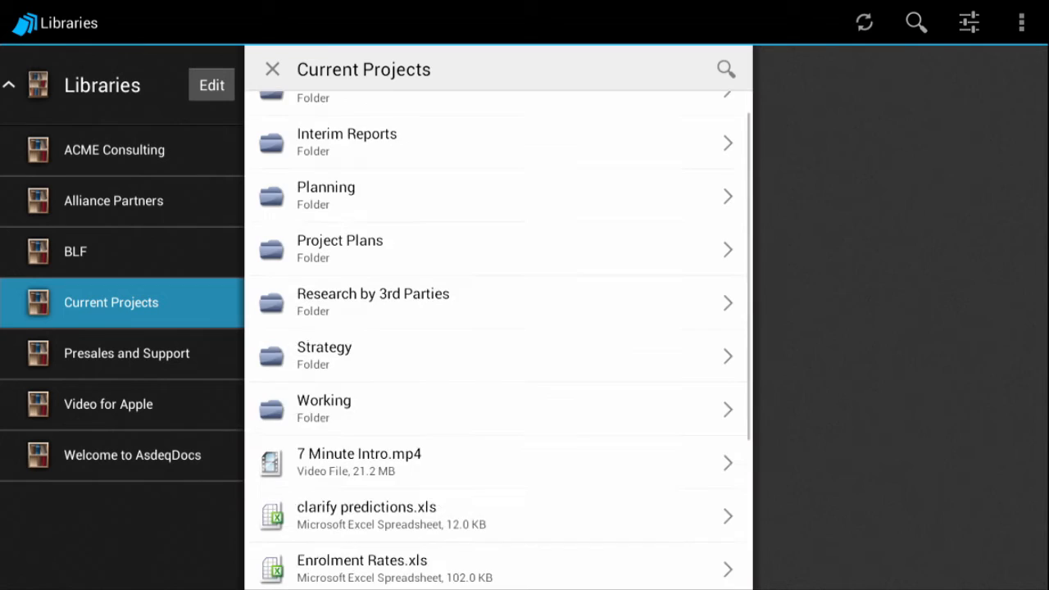
pyautogui.scroll(-3)
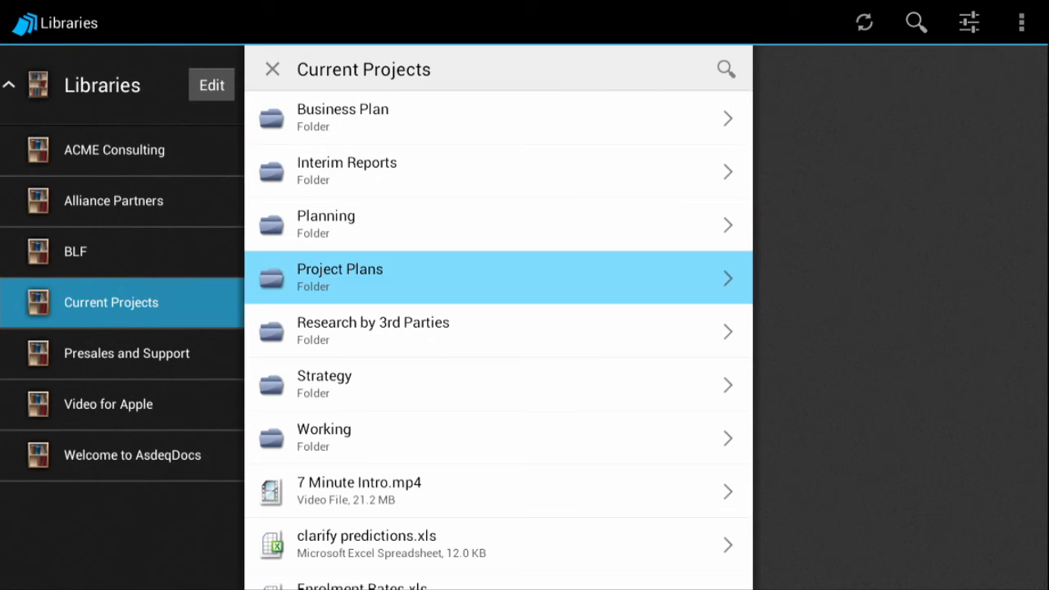
pyautogui.click(339, 277)
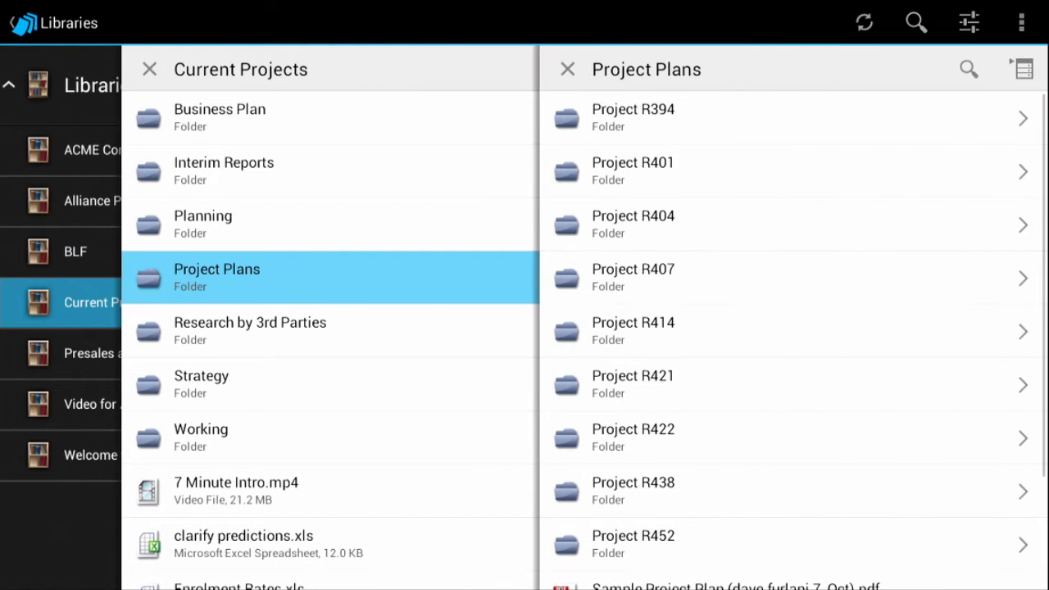
pyautogui.click(632, 118)
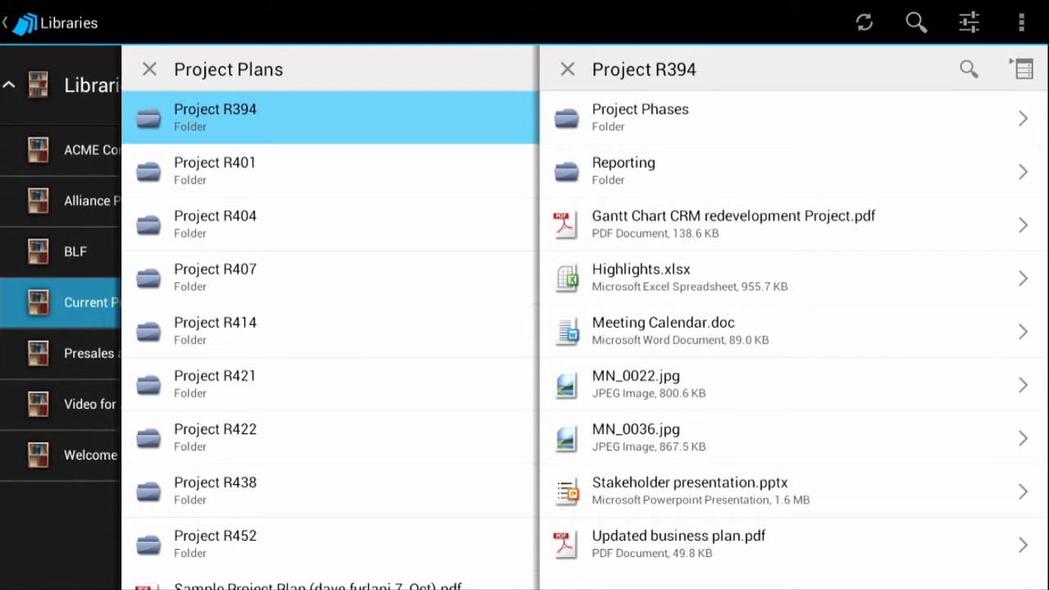
# View the Gantt Chart CRM redevelopment Project PDF, then close it
pyautogui.click(733, 223)
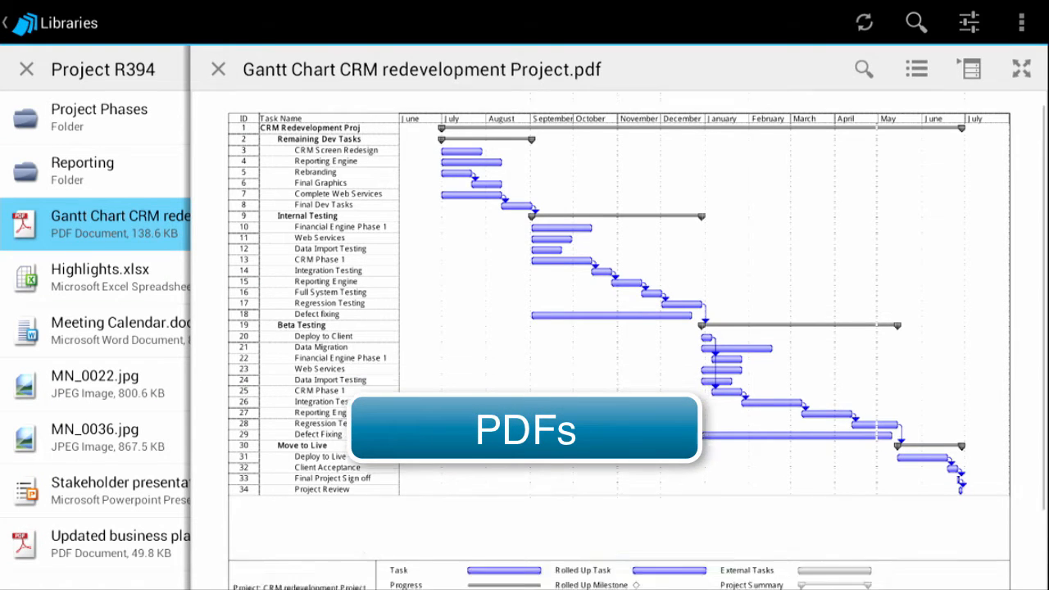
pyautogui.scroll(-3)
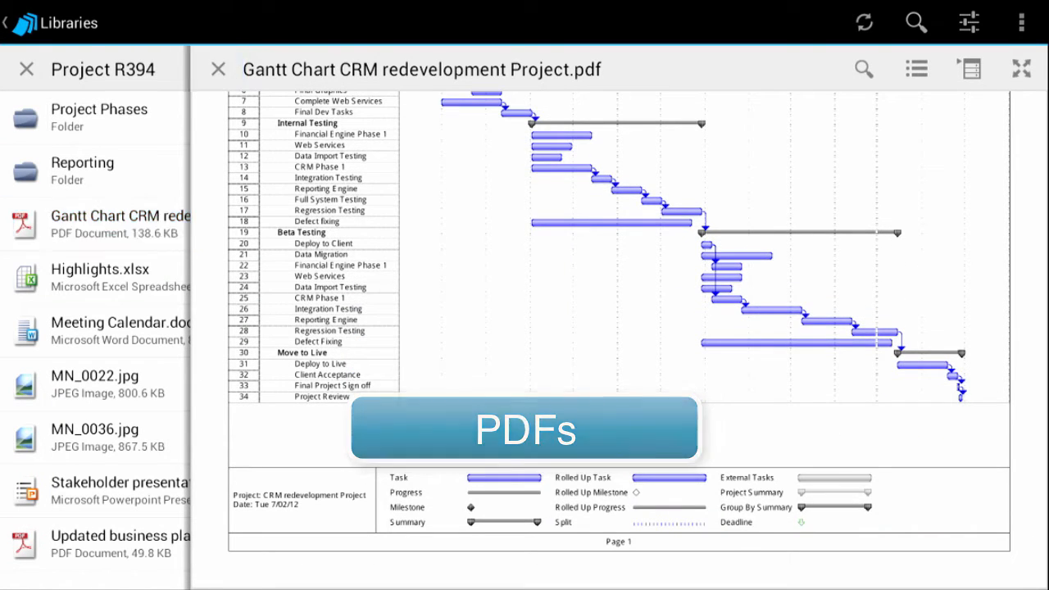
pyautogui.click(218, 69)
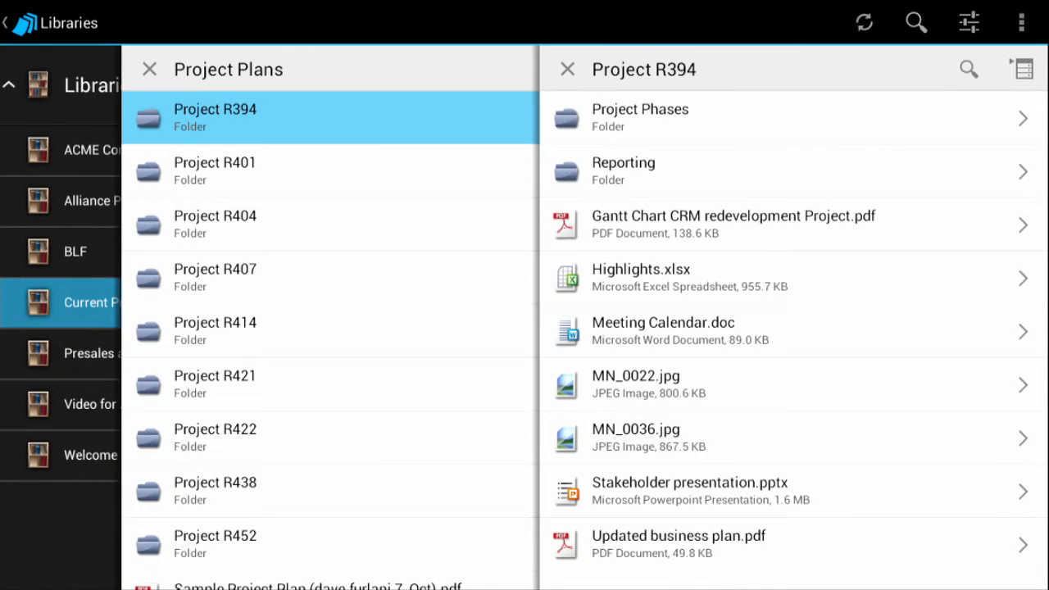
# Open Highlights.xlsx and switch to its DATA sheet
pyautogui.click(641, 269)
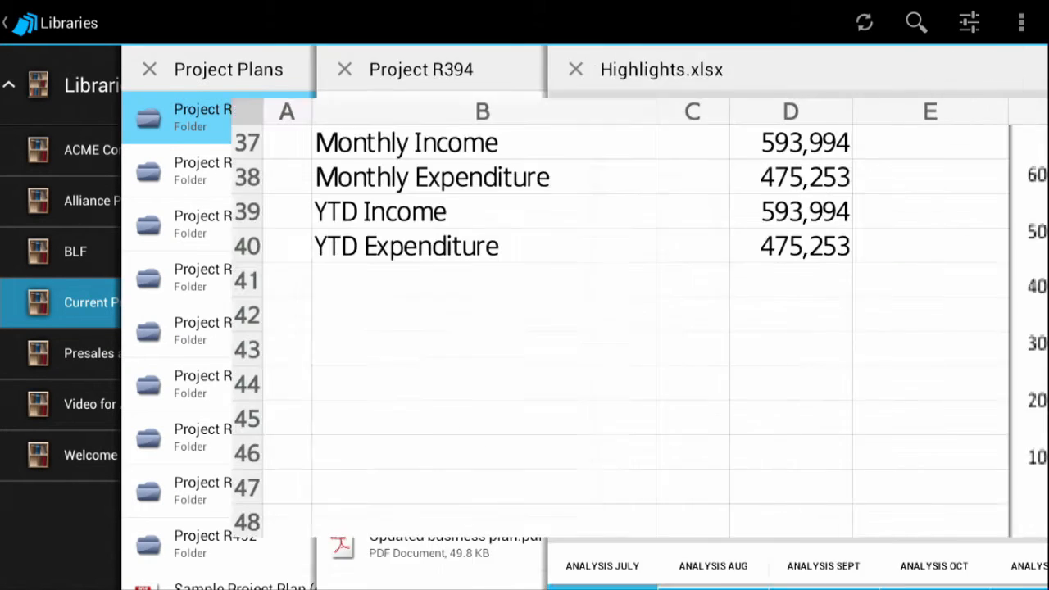
pyautogui.click(149, 69)
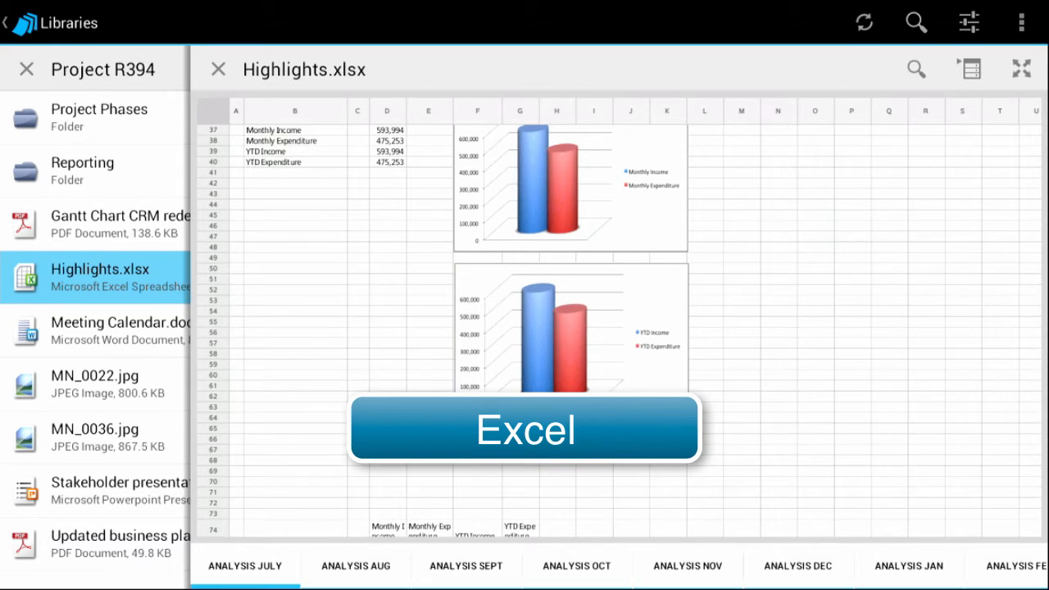
pyautogui.click(796, 565)
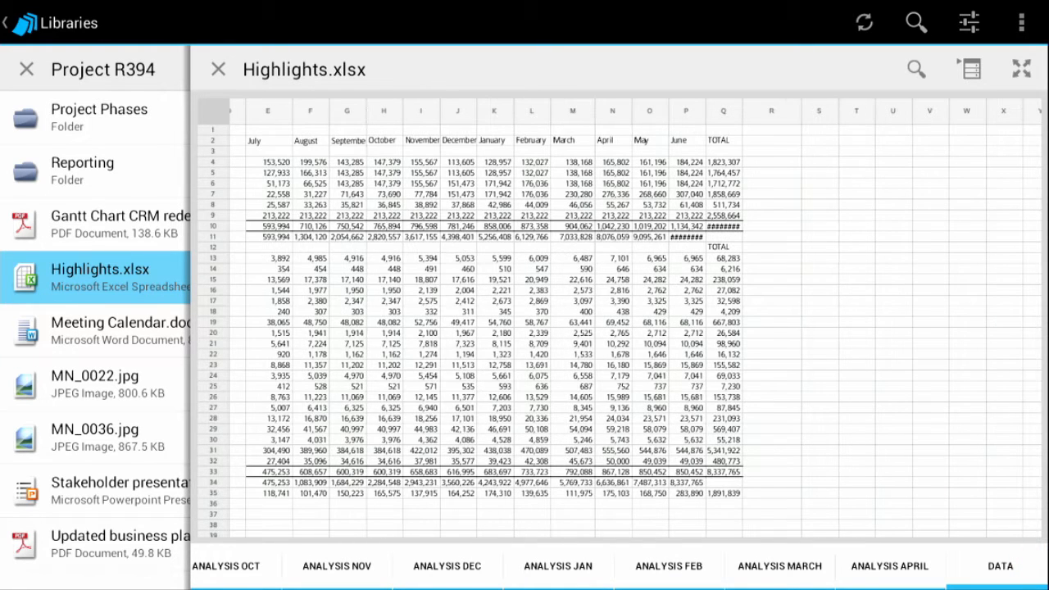
# Read Meeting Calendar.doc, then close it back to Current Projects
pyautogui.click(122, 330)
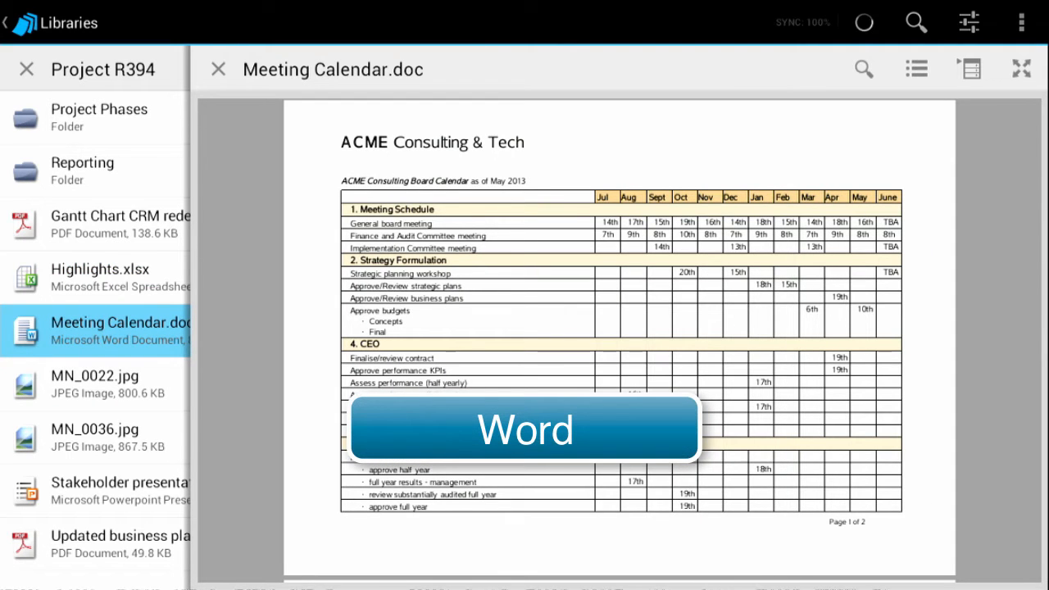
pyautogui.scroll(-3)
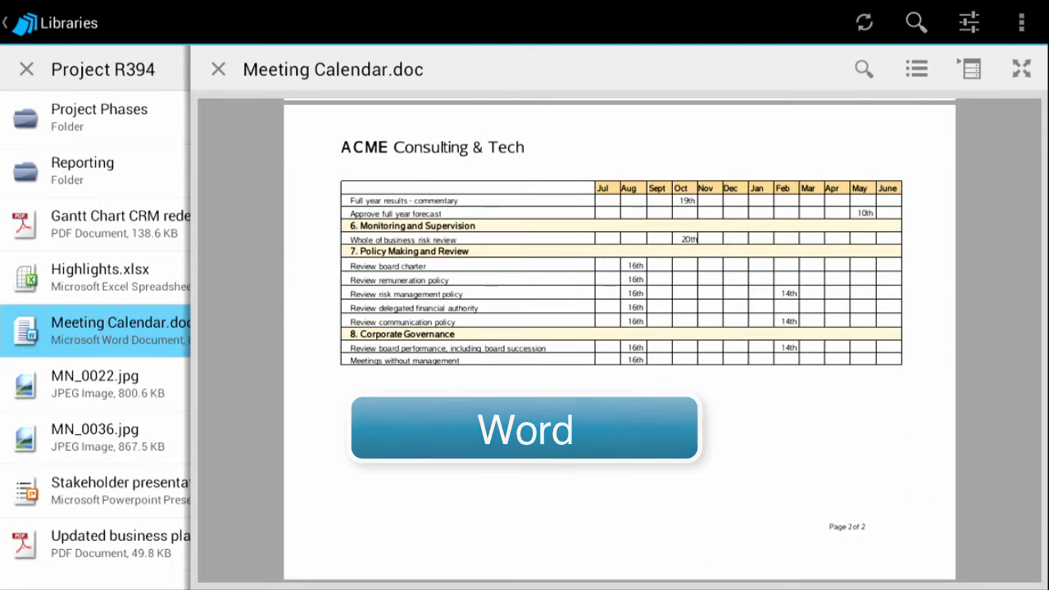
pyautogui.click(147, 491)
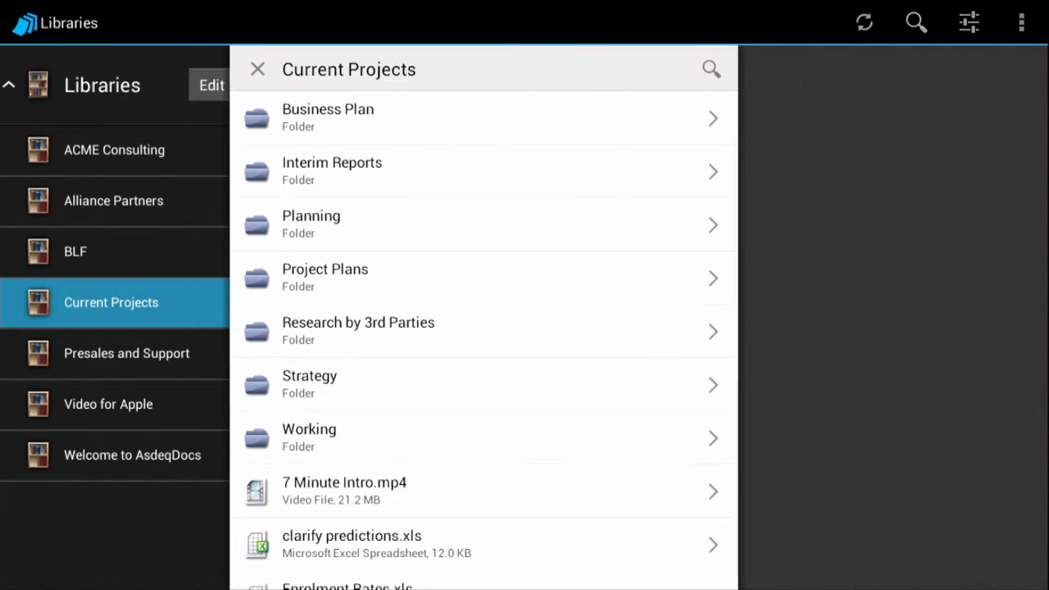
# Mark PRINCE2 Project Folder Structure.docx as a favorite and add it to the Planning workspace
pyautogui.scroll(-3)
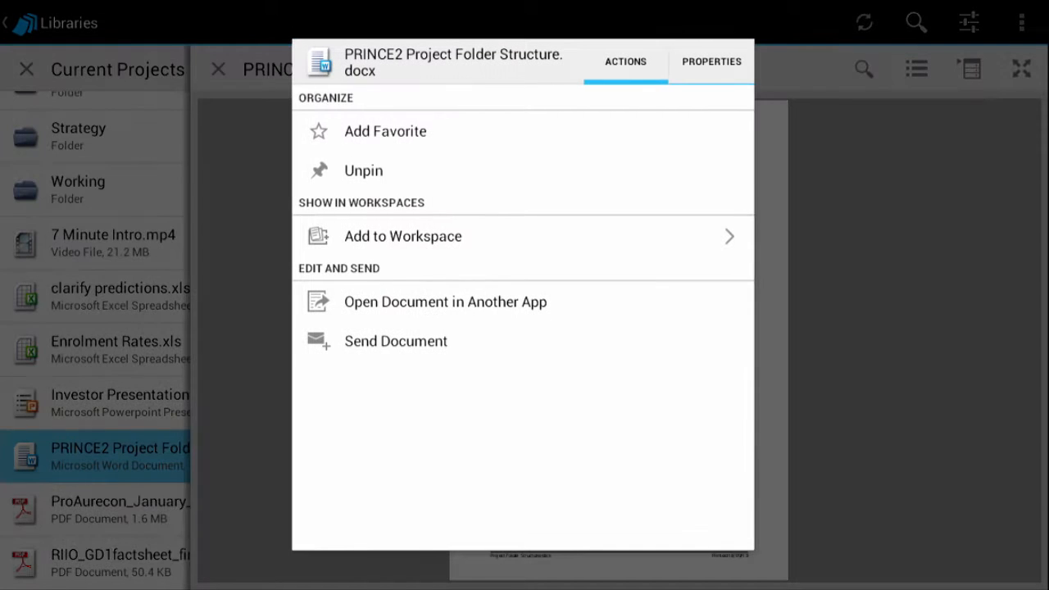
pyautogui.click(385, 131)
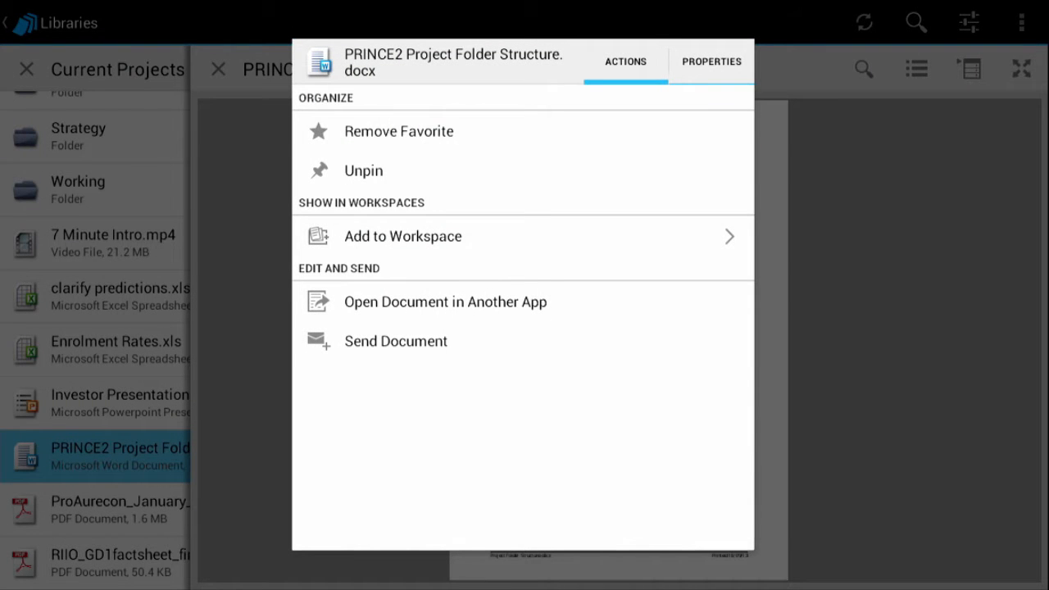
pyautogui.click(403, 235)
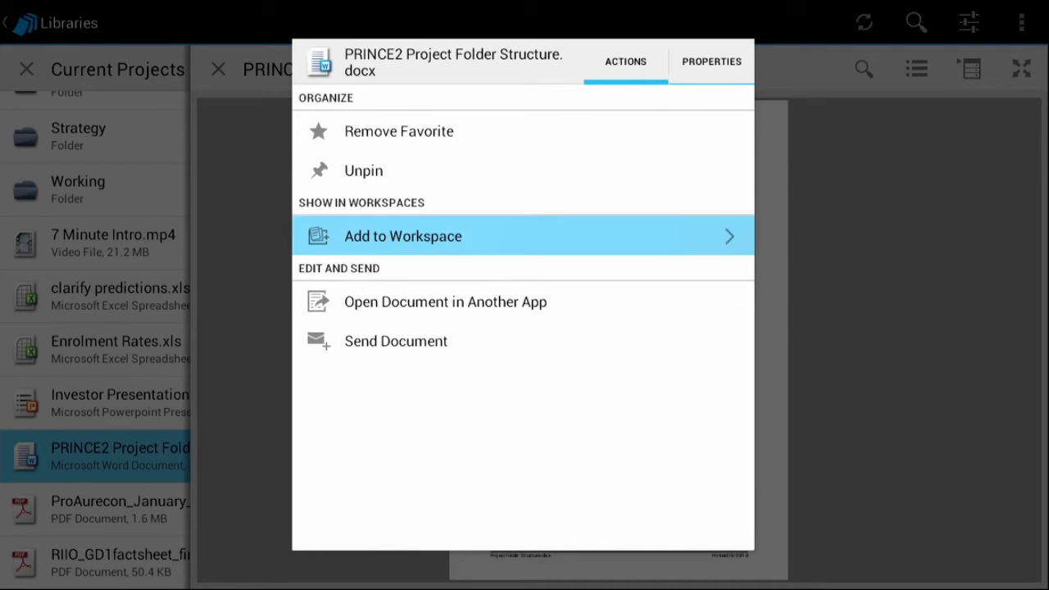
pyautogui.click(402, 236)
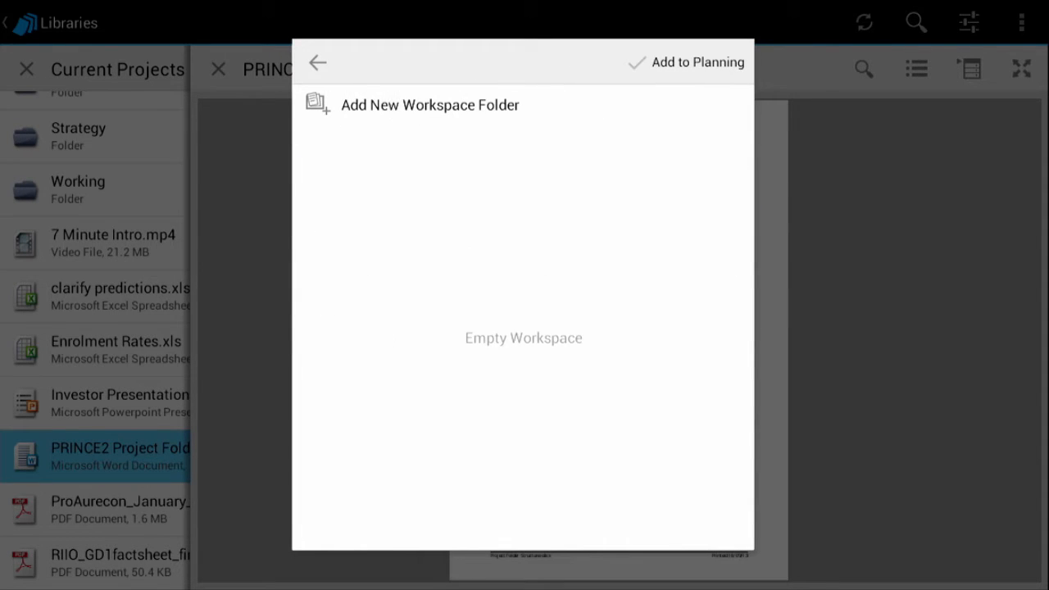
pyautogui.click(318, 62)
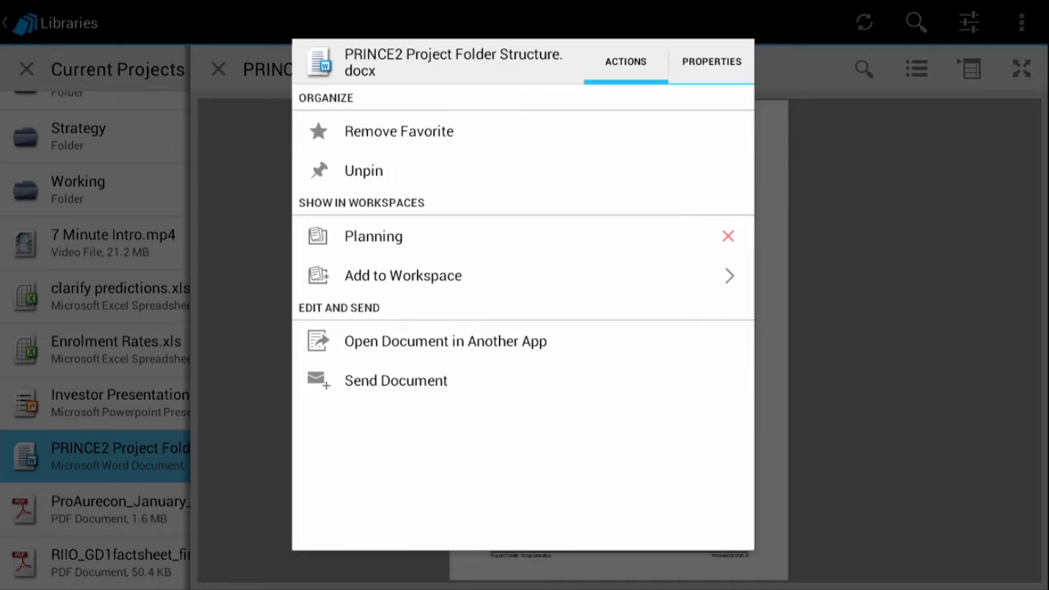
pyautogui.click(710, 62)
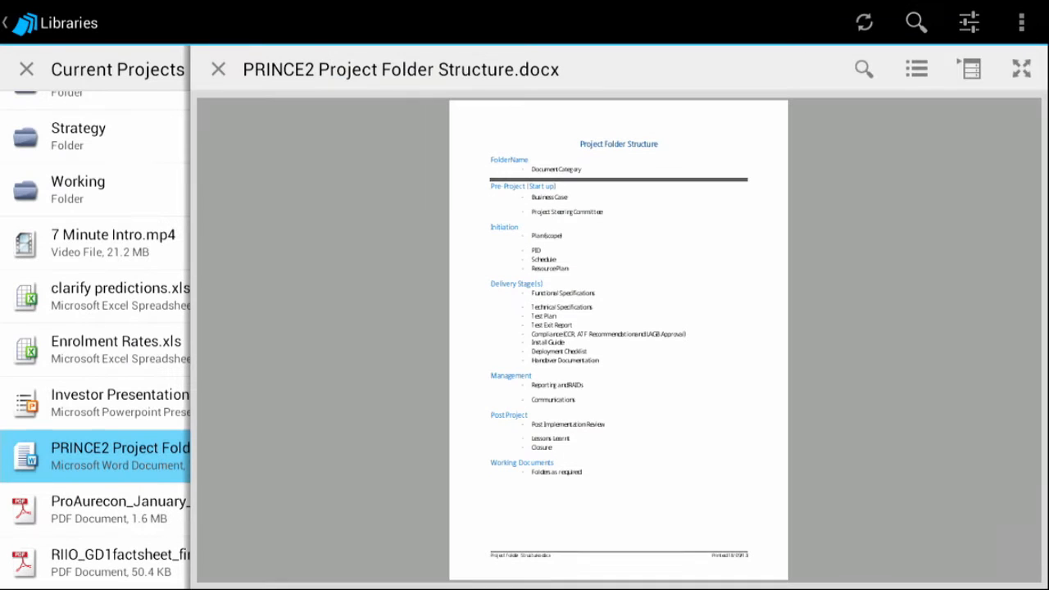
# View the PRINCE2 document full screen, then close it and Current Projects
pyautogui.click(1021, 68)
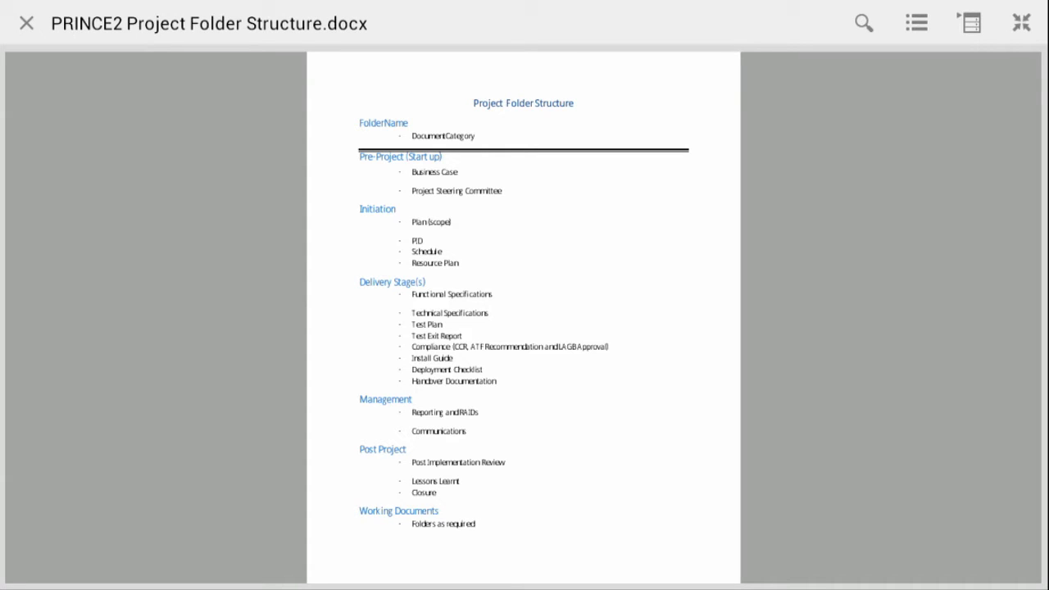
pyautogui.click(25, 22)
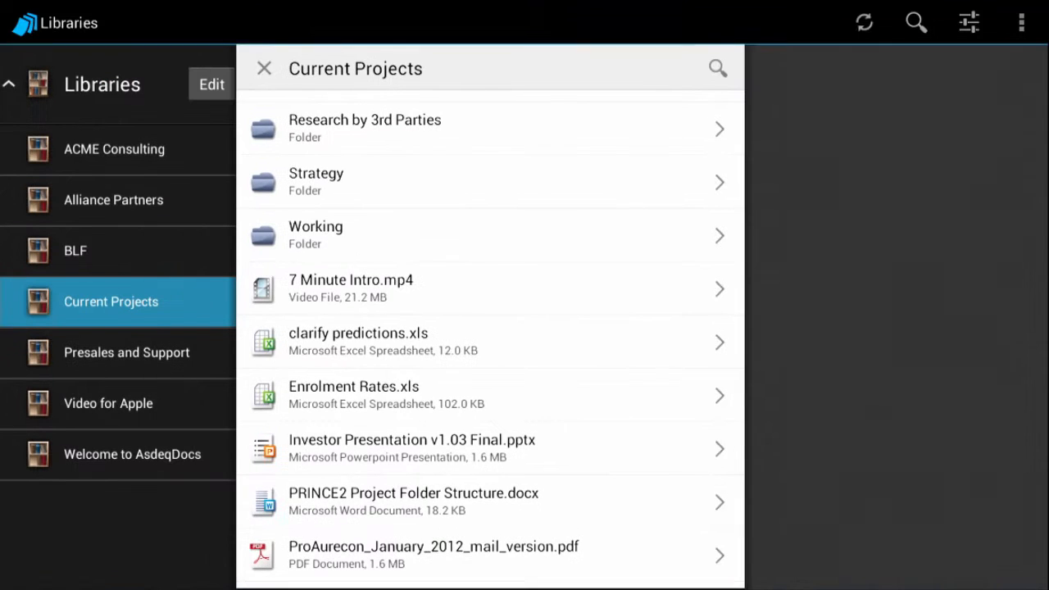
pyautogui.click(264, 68)
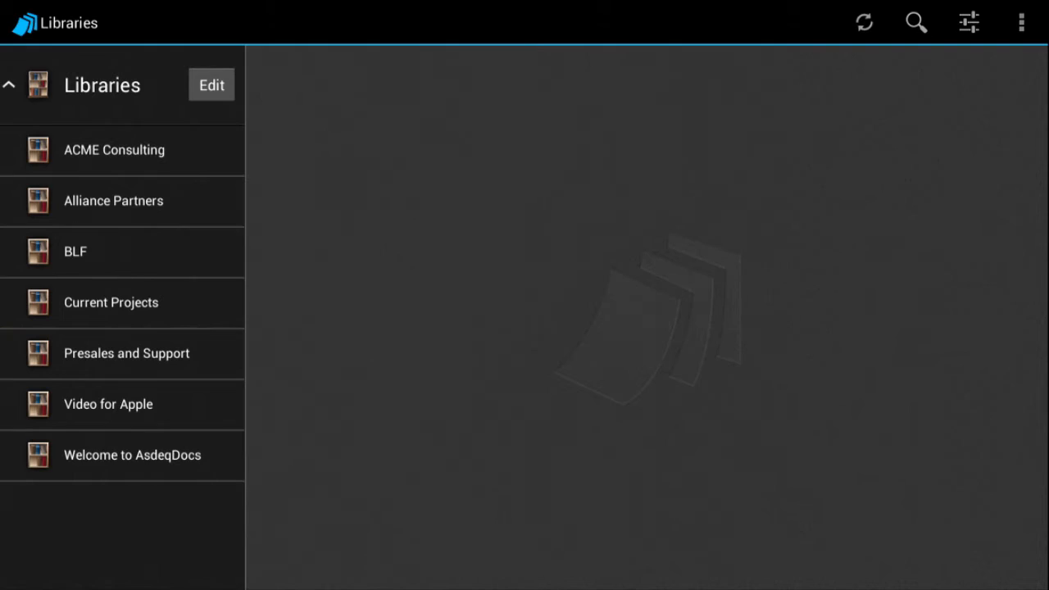
# In Edit Libraries, switch BLF sync off and HR files sync on
pyautogui.click(211, 84)
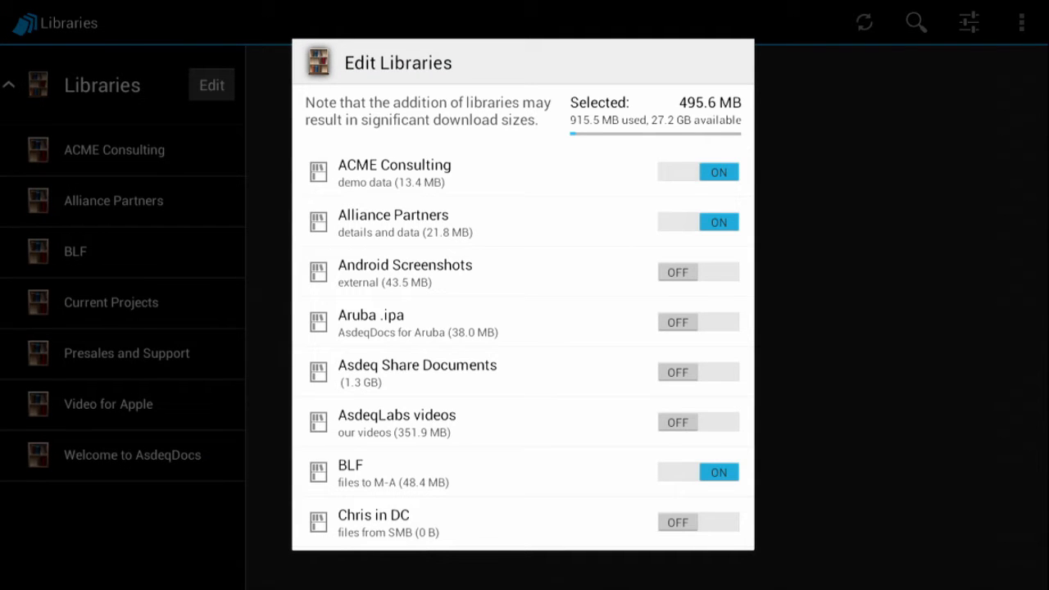
pyautogui.click(717, 471)
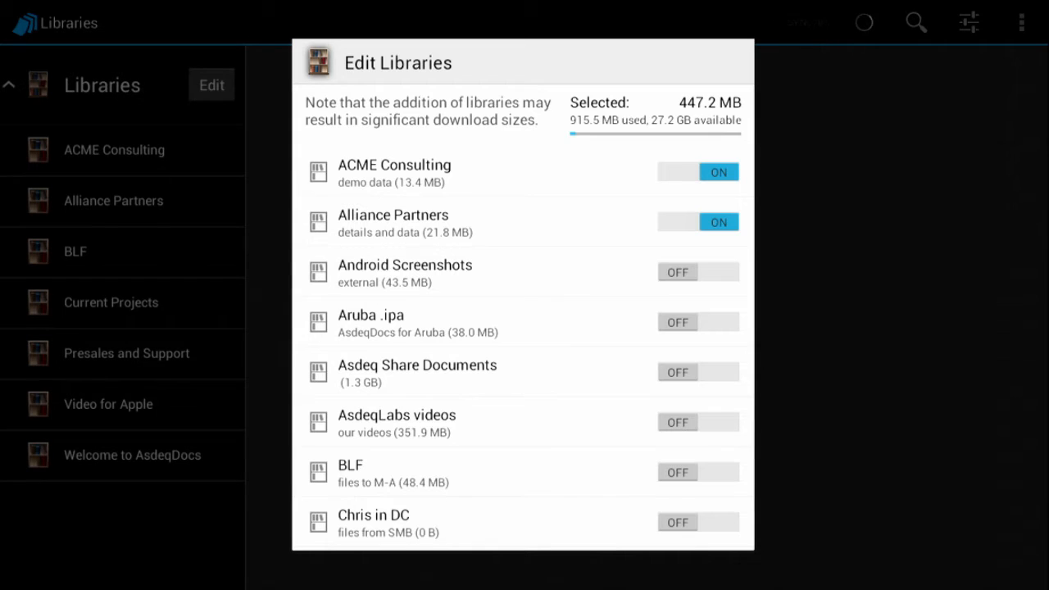
pyautogui.scroll(-3)
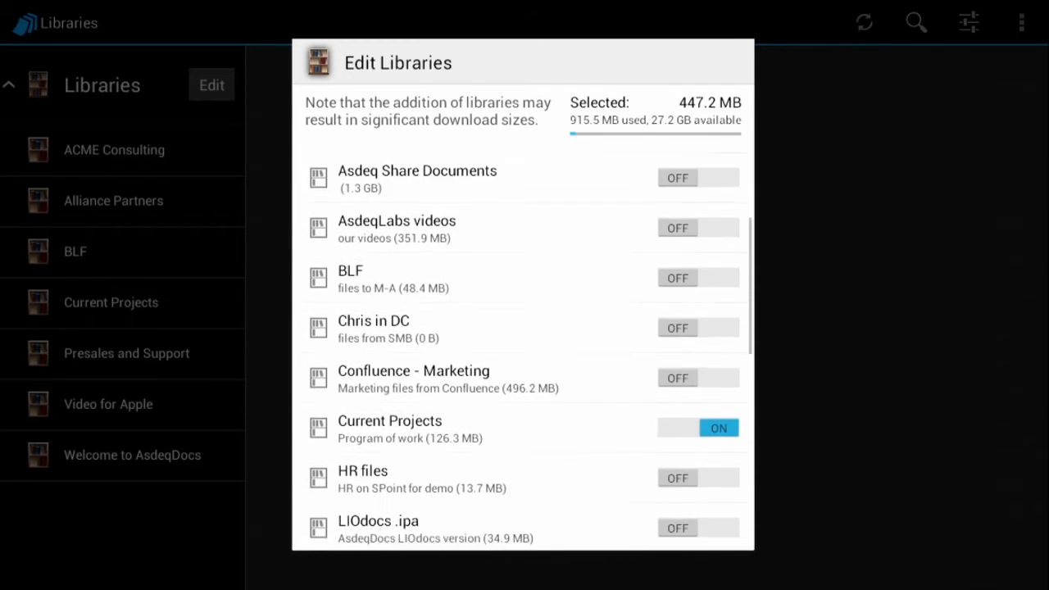
pyautogui.scroll(-3)
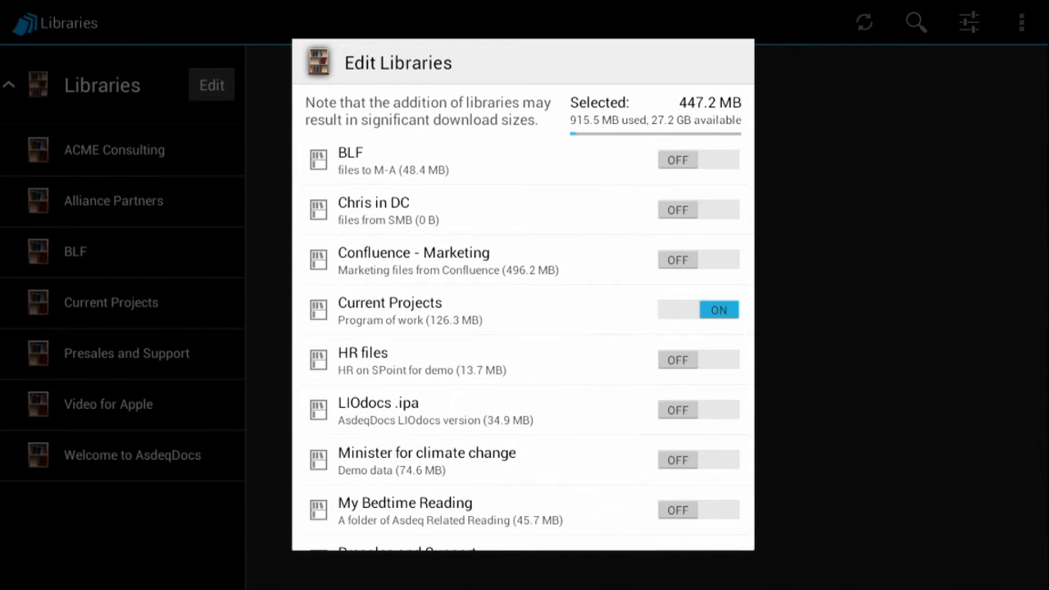
pyautogui.click(697, 359)
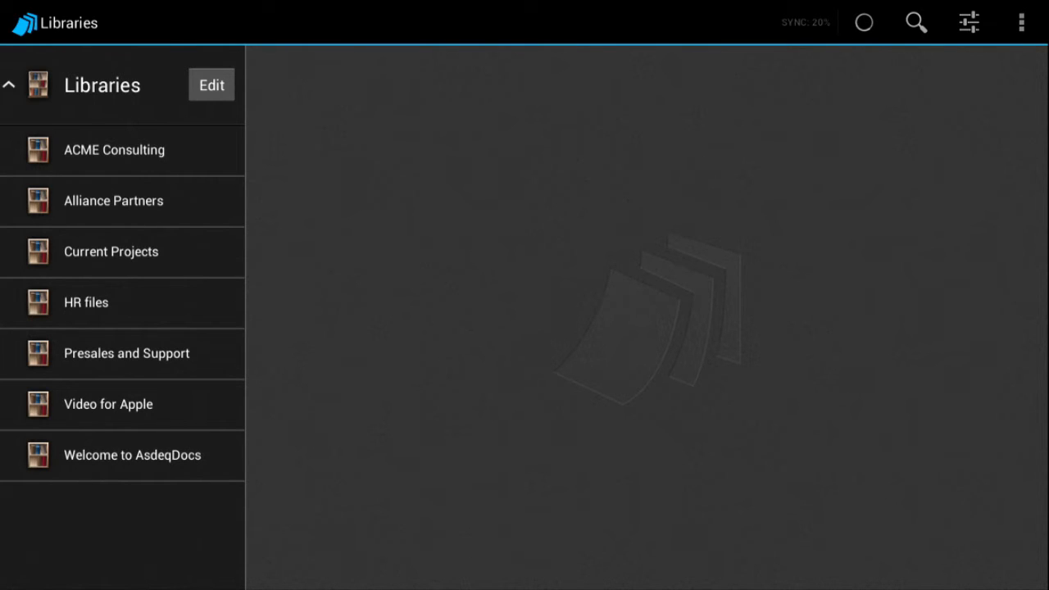
# Browse the HR files library folders, close it, and collapse Libraries
pyautogui.click(87, 301)
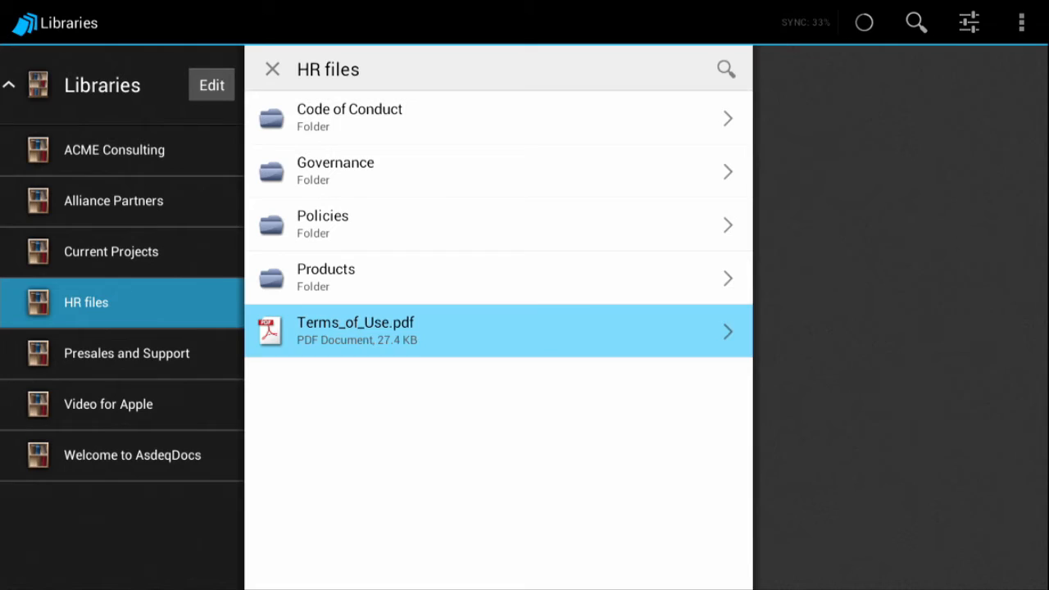
pyautogui.click(492, 331)
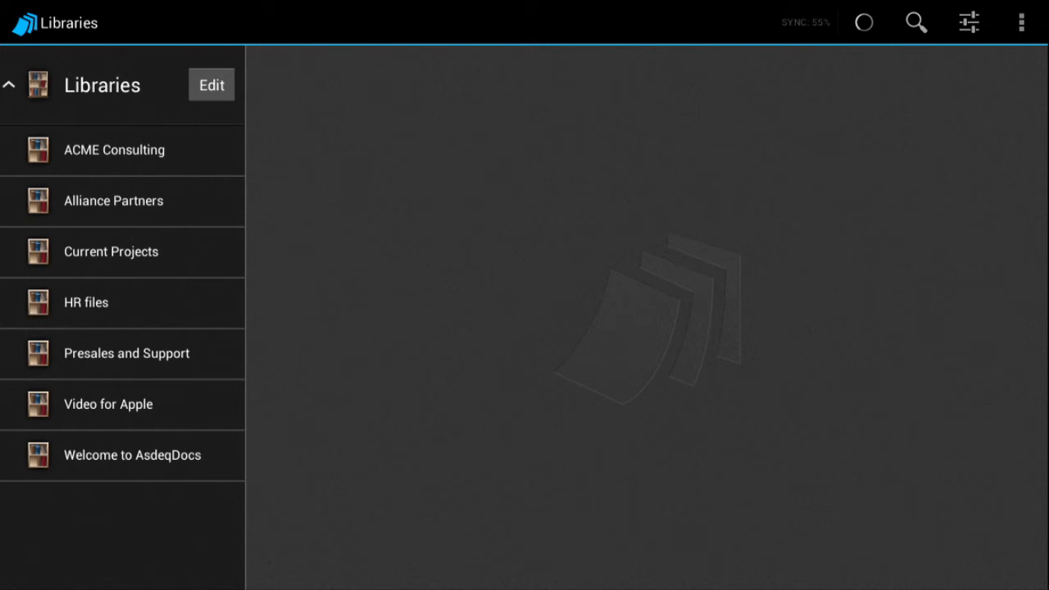
pyautogui.click(9, 85)
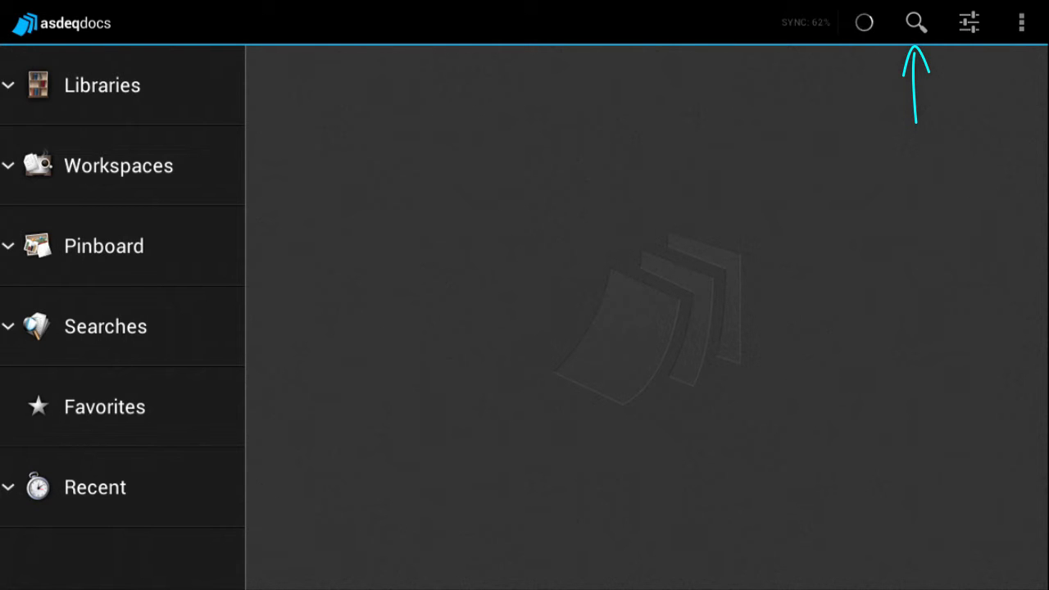
# Search the documents for 'new york'
pyautogui.click(915, 22)
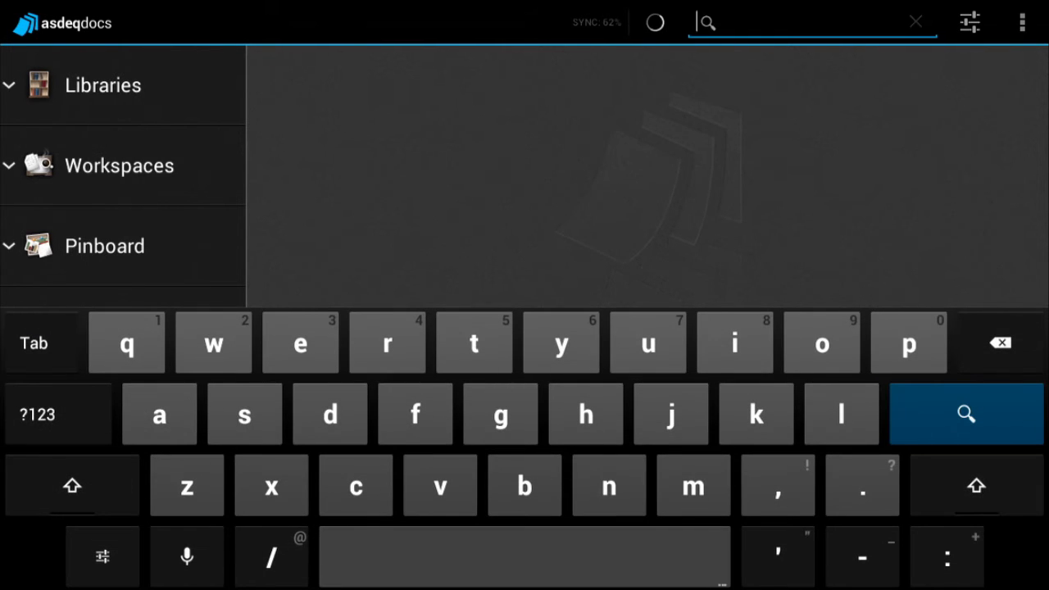
pyautogui.write('new')
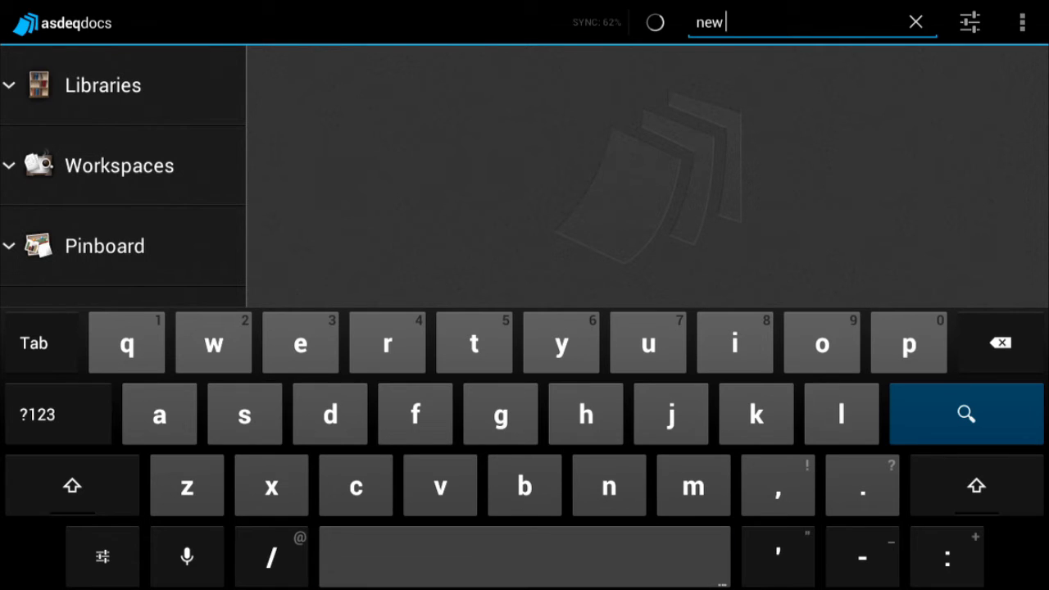
pyautogui.write('york')
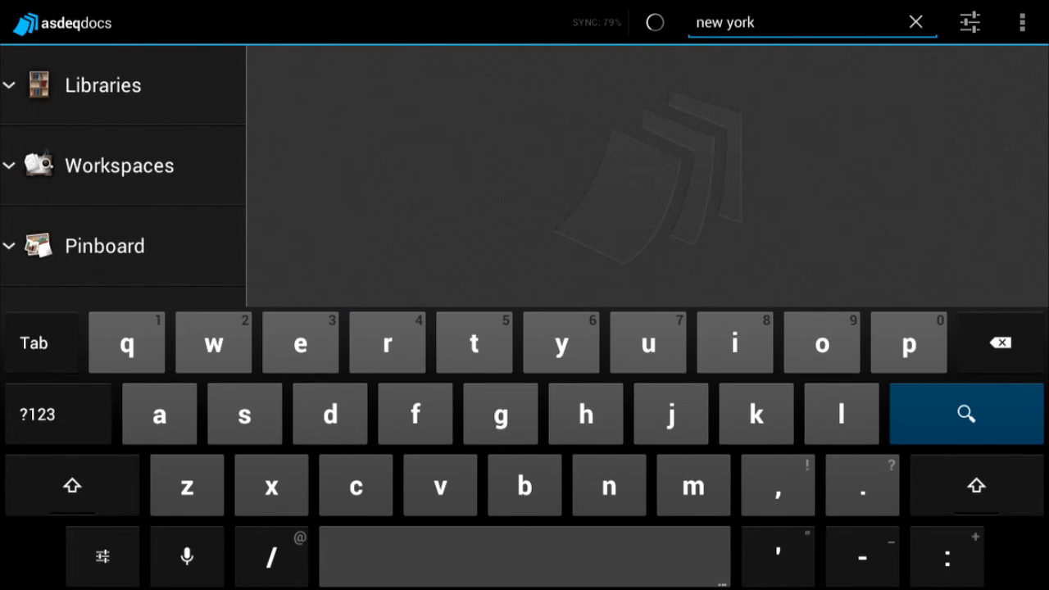
pyautogui.click(965, 413)
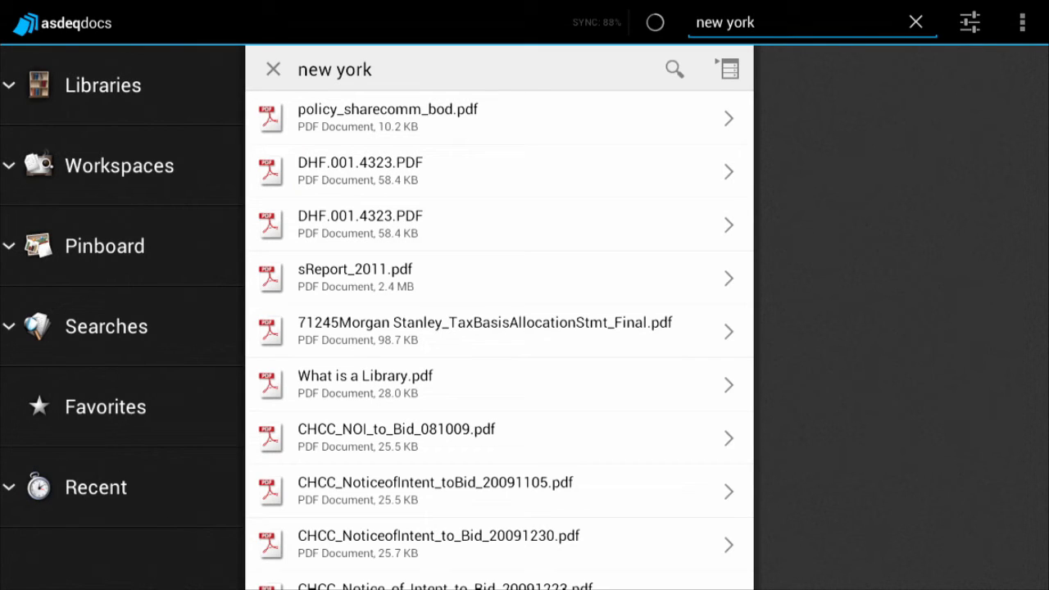
# Open the Morgan Stanley tax basis PDF from the results and scroll through it
pyautogui.click(485, 330)
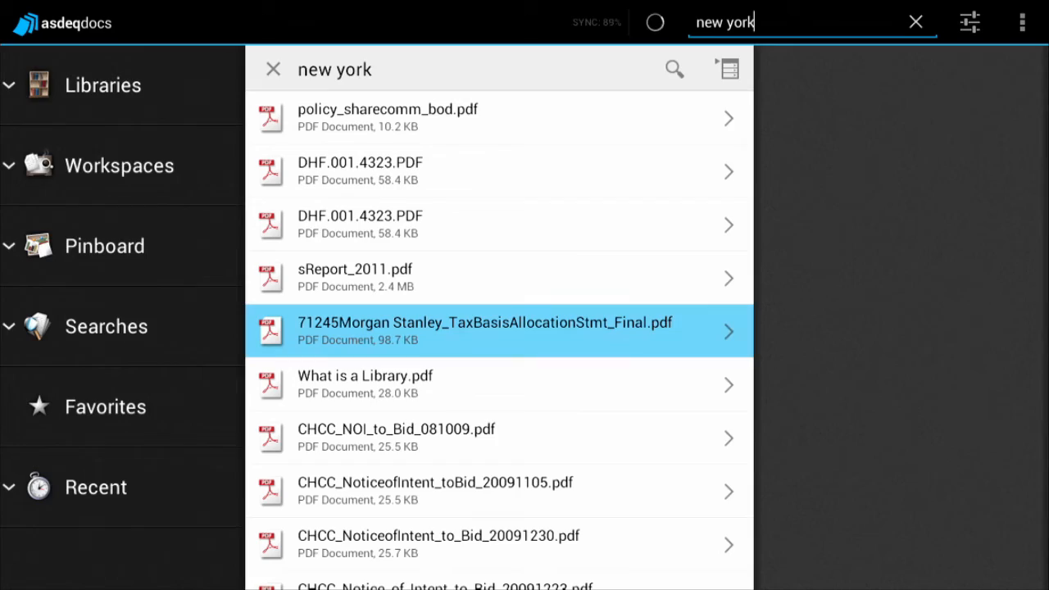
pyautogui.click(483, 330)
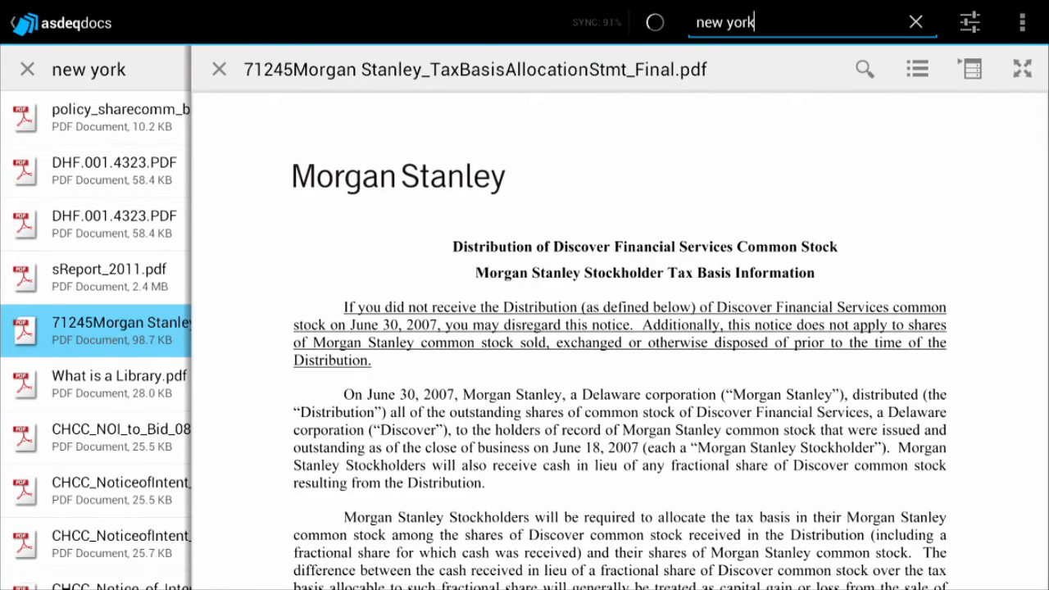
pyautogui.scroll(-3)
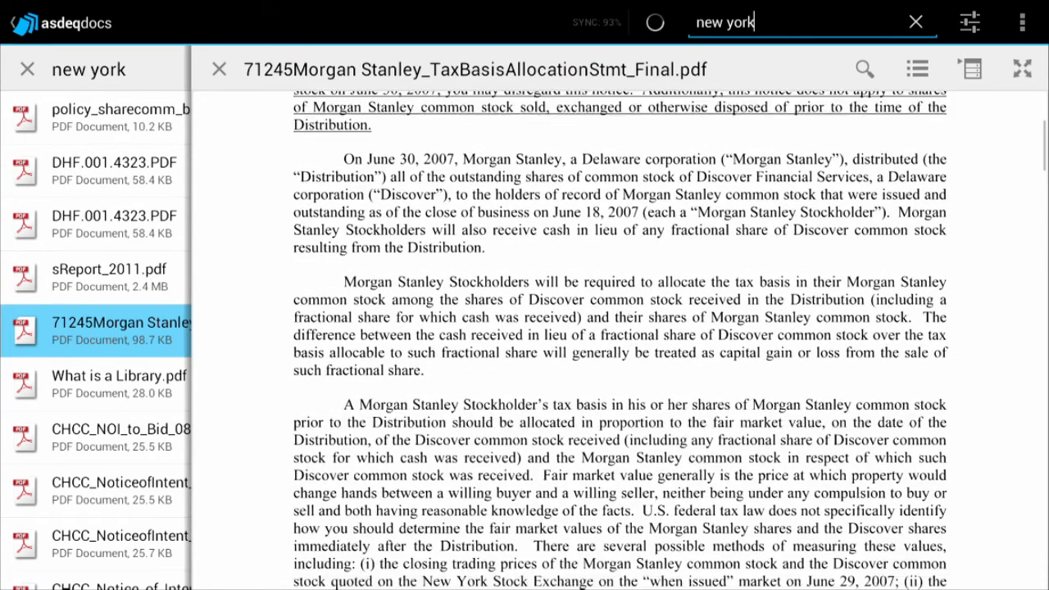
pyautogui.scroll(-3)
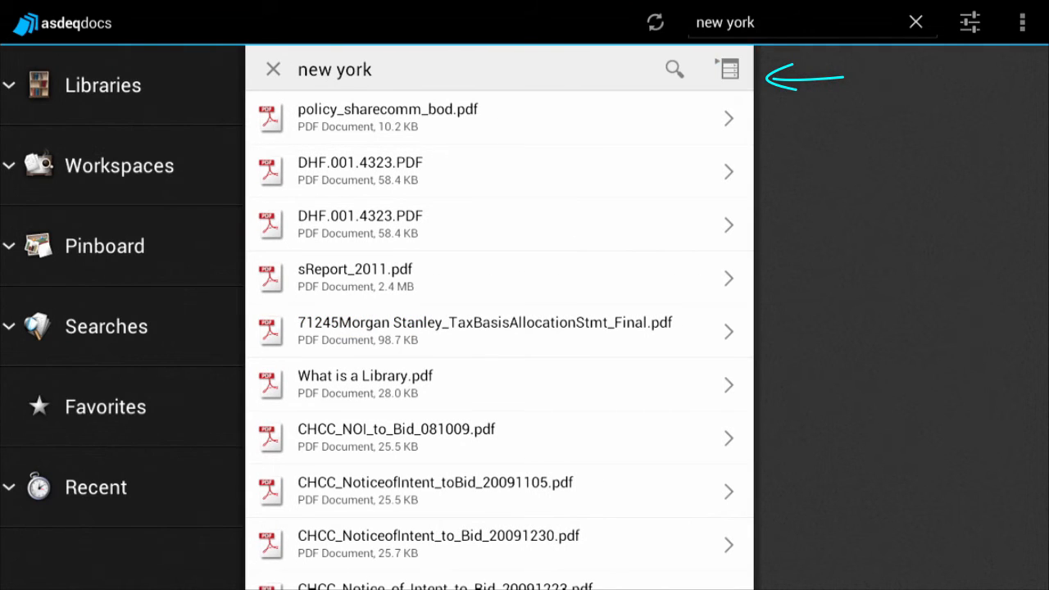
# View the Save Search As and Add to Workspace actions for the 'new york' search, then dismiss
pyautogui.click(726, 69)
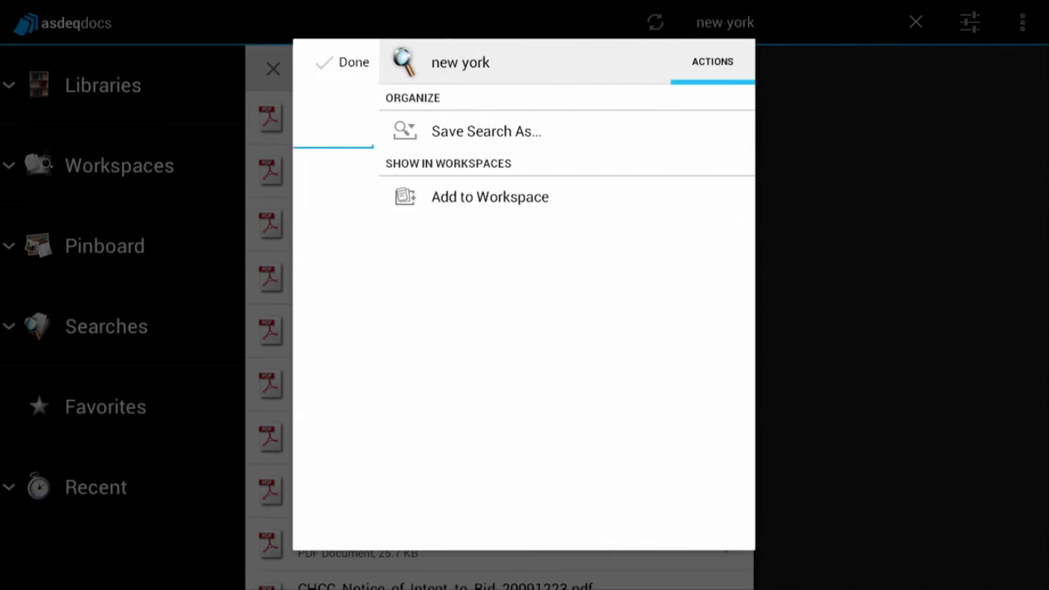
pyautogui.click(353, 61)
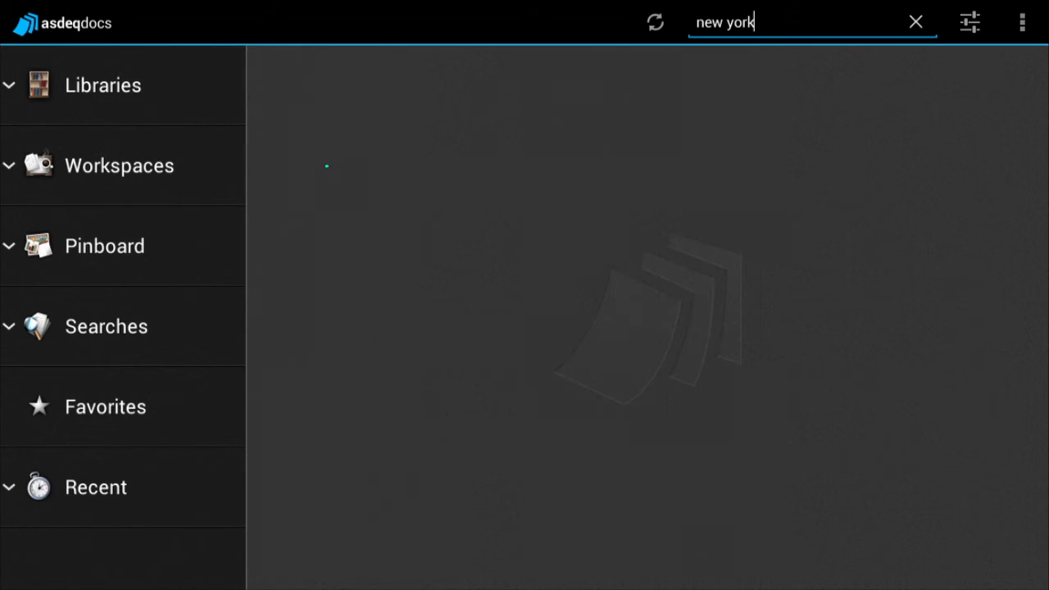
# Read CIO Strategies Enterprise Mobile Computing.pdf under Research → Research by 3rd Parties, then open Edit Workspaces
pyautogui.click(119, 164)
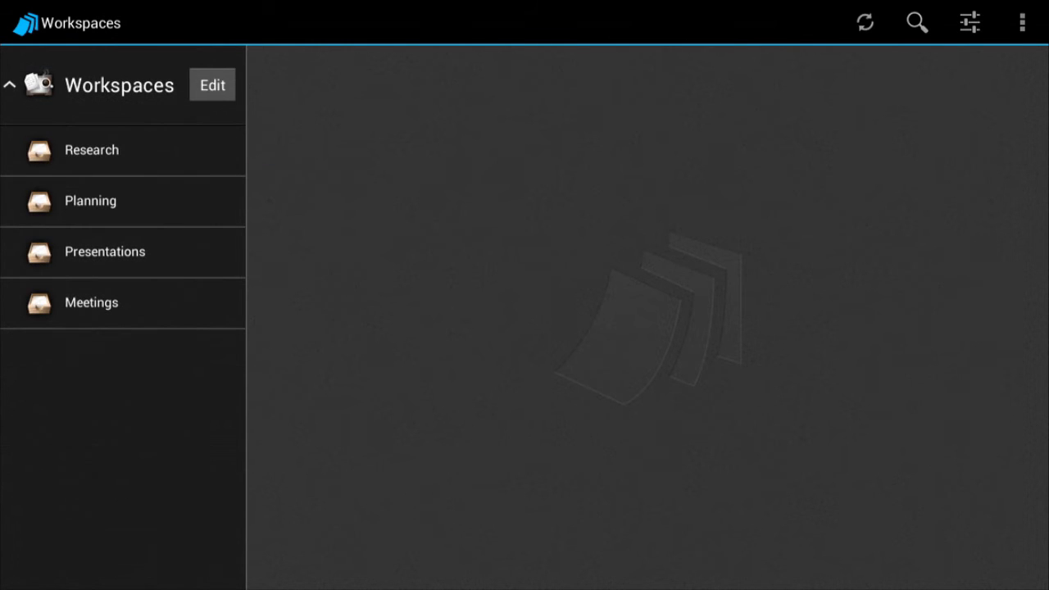
pyautogui.click(91, 150)
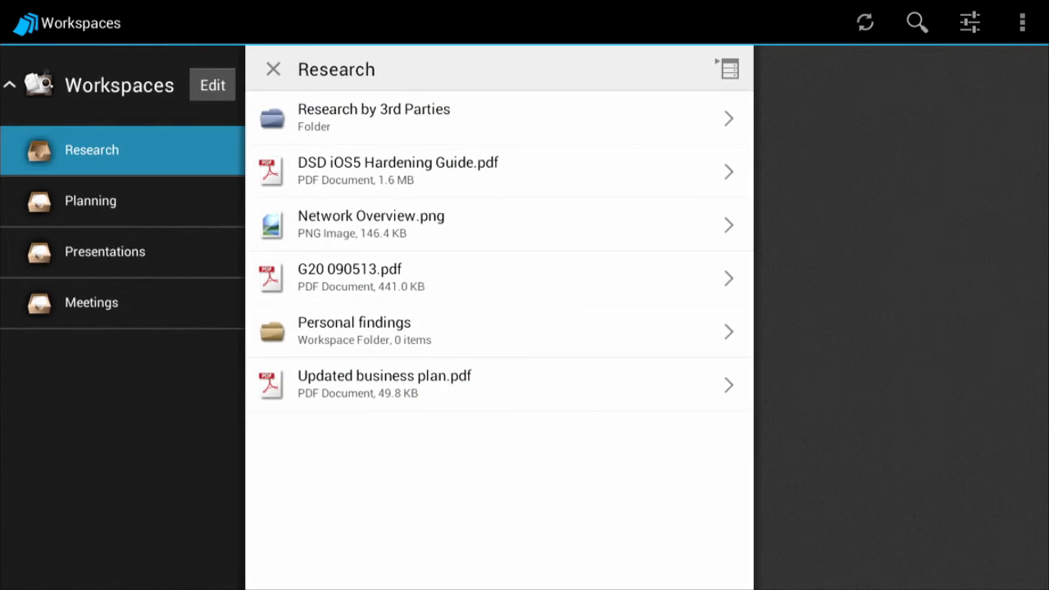
pyautogui.click(374, 117)
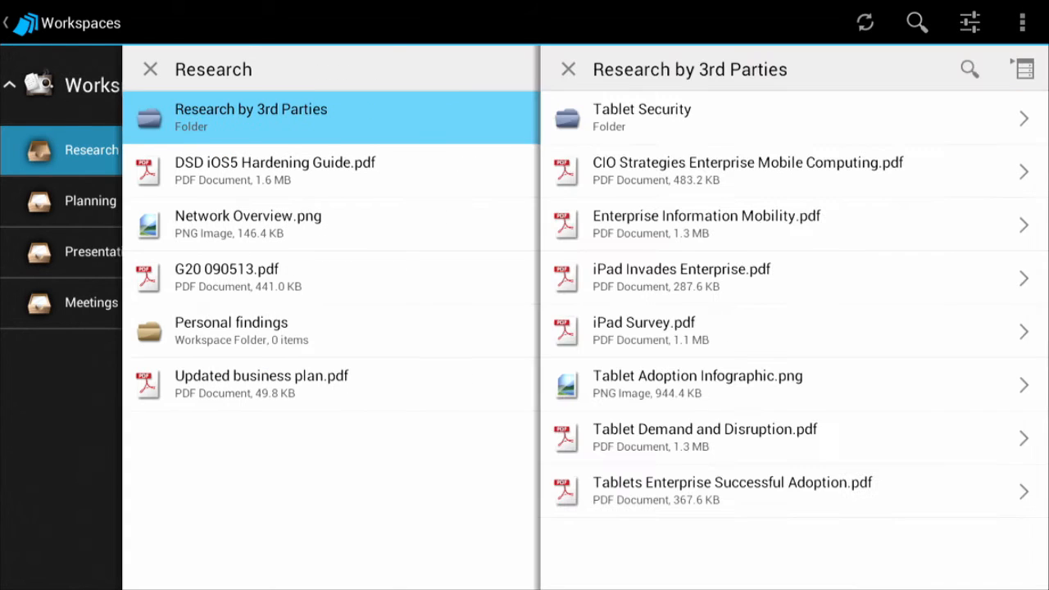
pyautogui.click(746, 170)
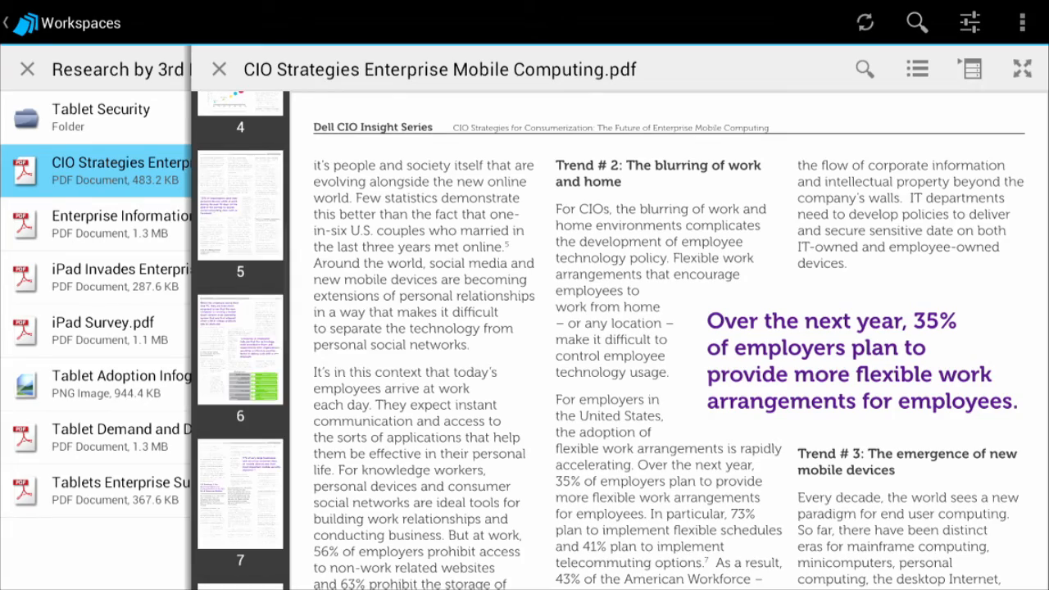
pyautogui.scroll(-3)
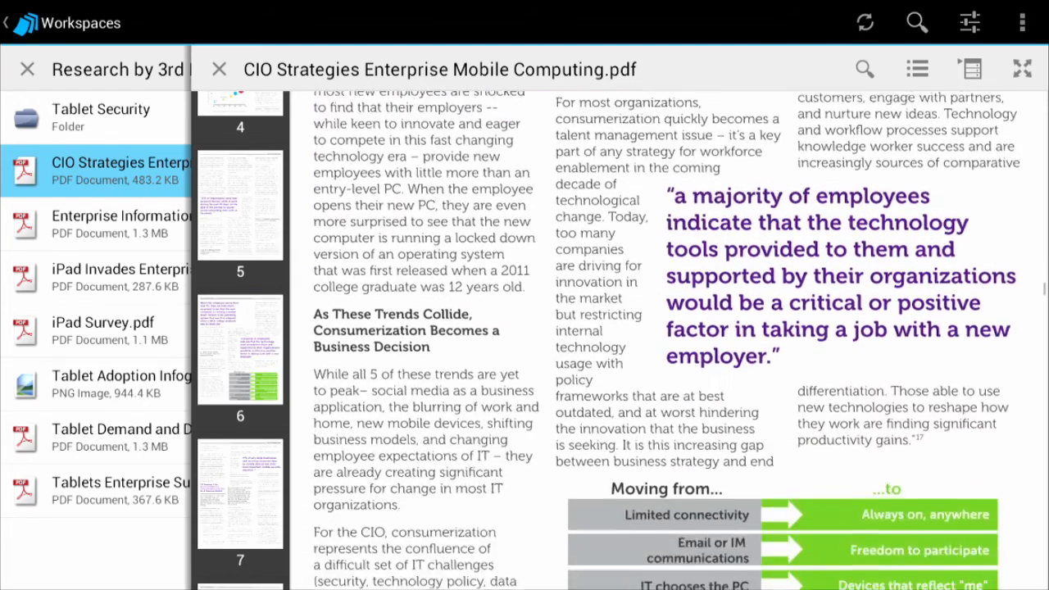
pyautogui.scroll(-3)
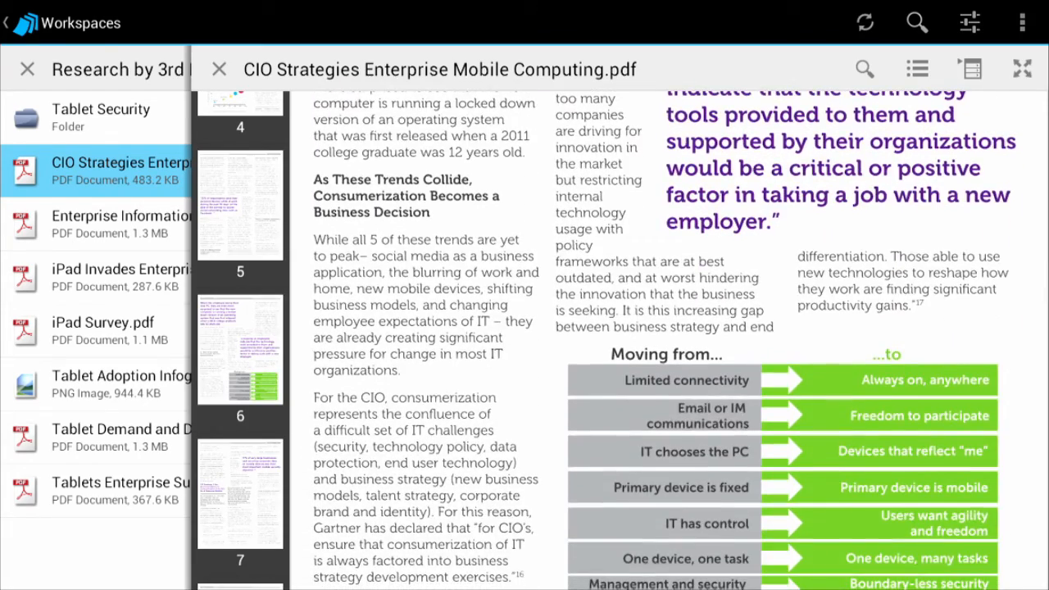
pyautogui.click(219, 69)
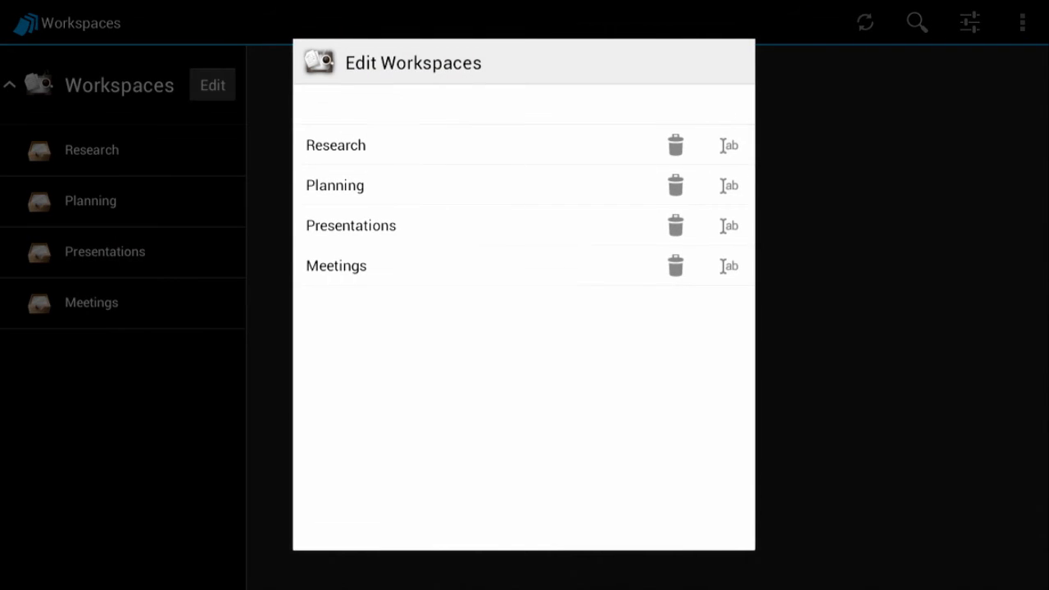
# Create a Sales workspace from the workspace editing list and open it
pyautogui.write('Sale')
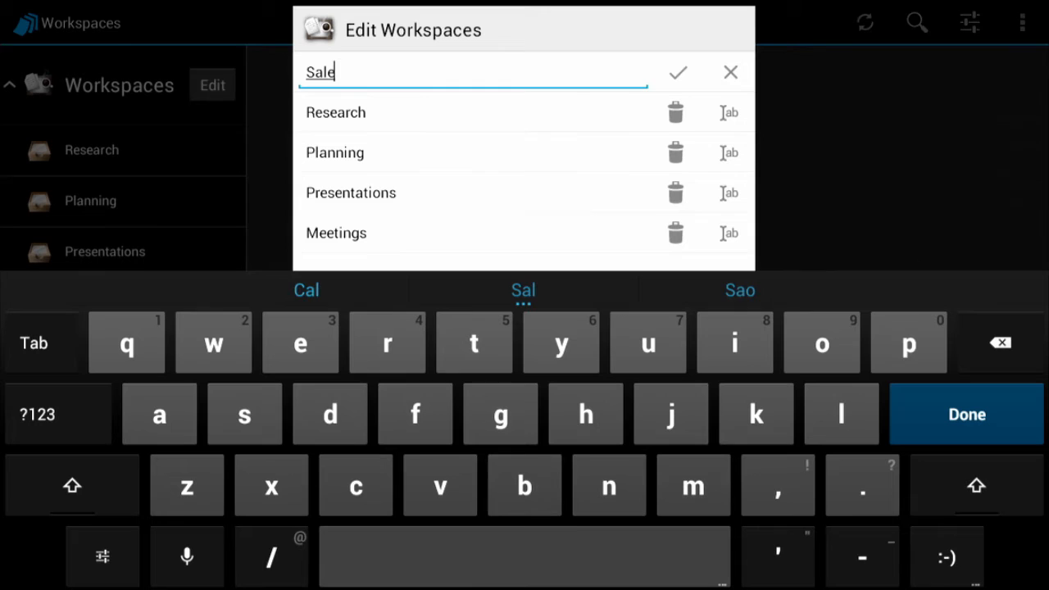
pyautogui.click(676, 72)
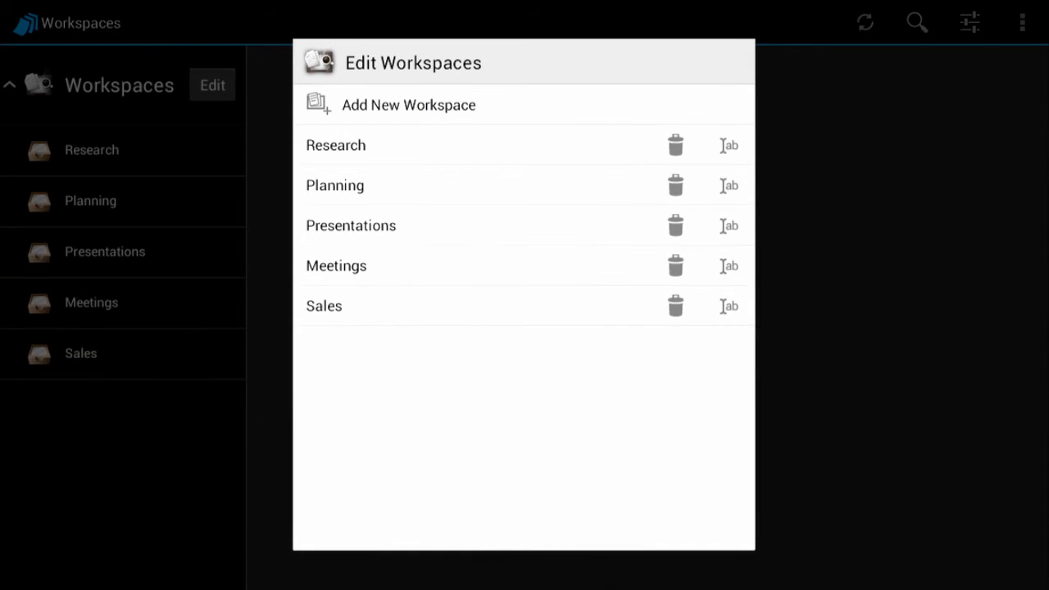
pyautogui.click(80, 353)
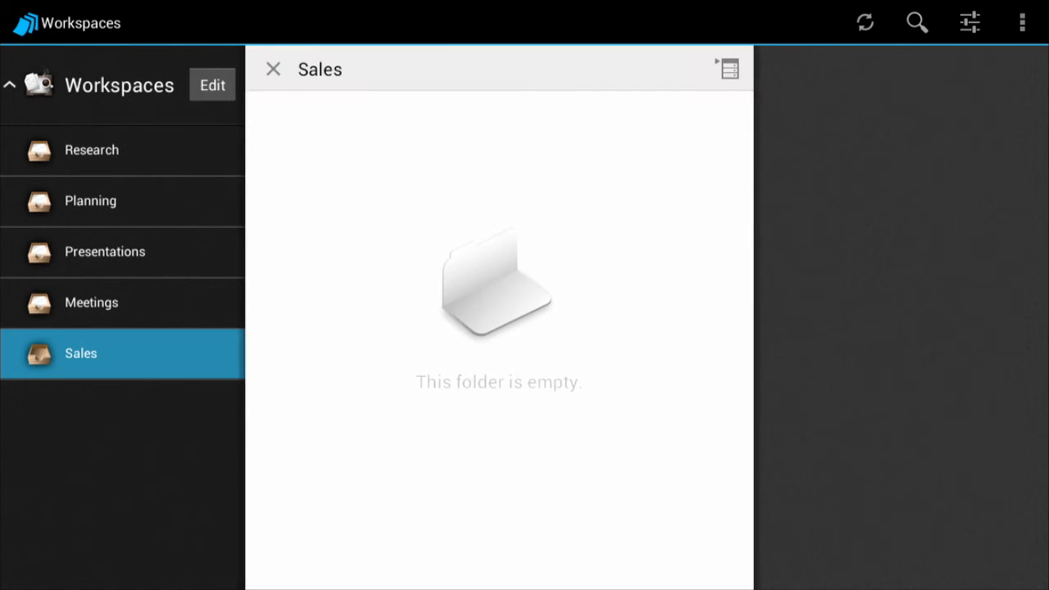
# View the Sales workspace's Actions menu, then dismiss it and return home
pyautogui.click(728, 69)
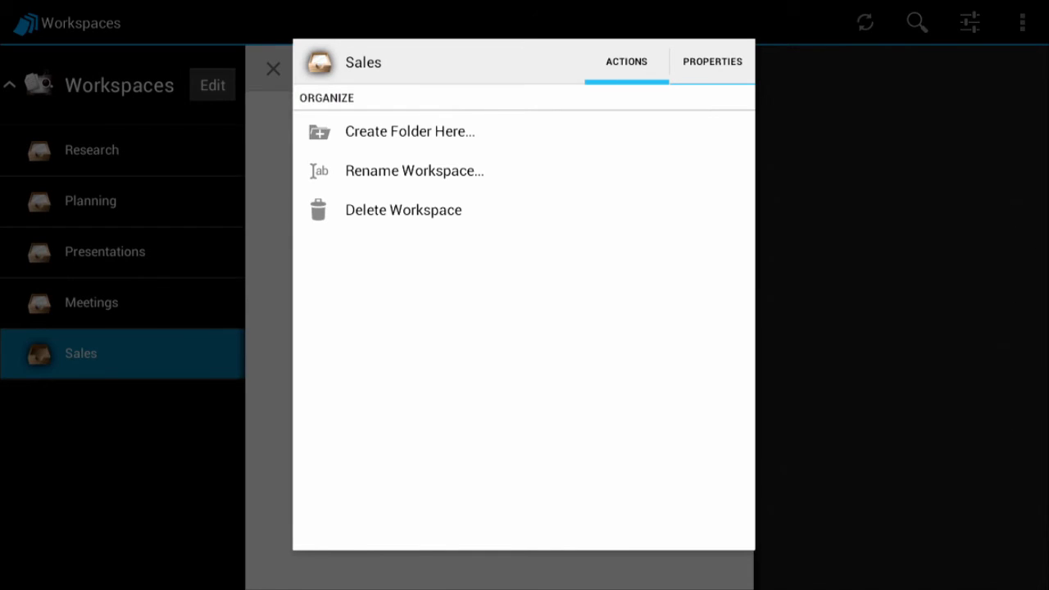
pyautogui.click(409, 131)
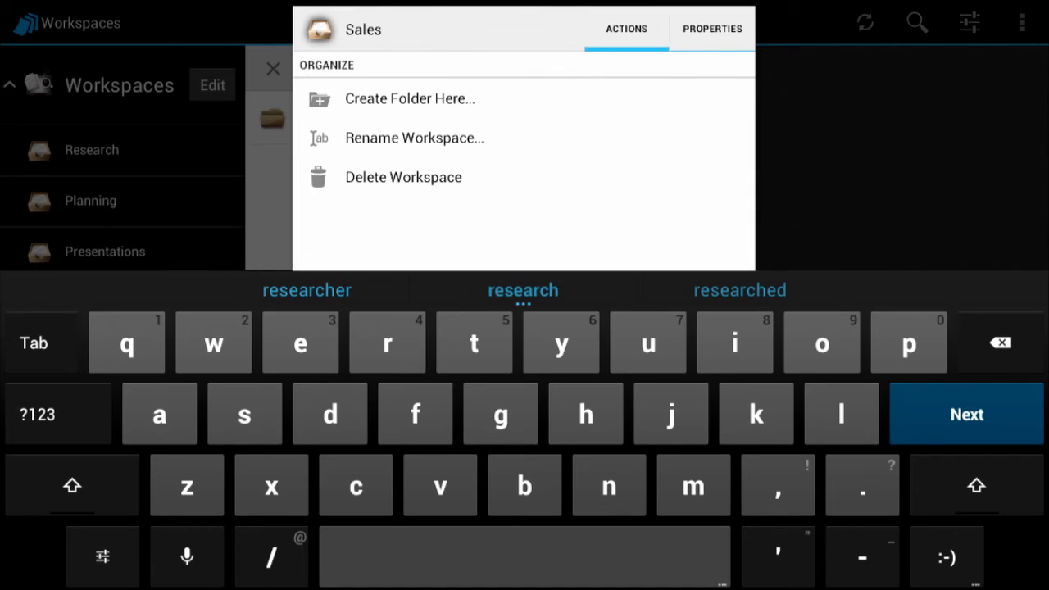
pyautogui.click(414, 137)
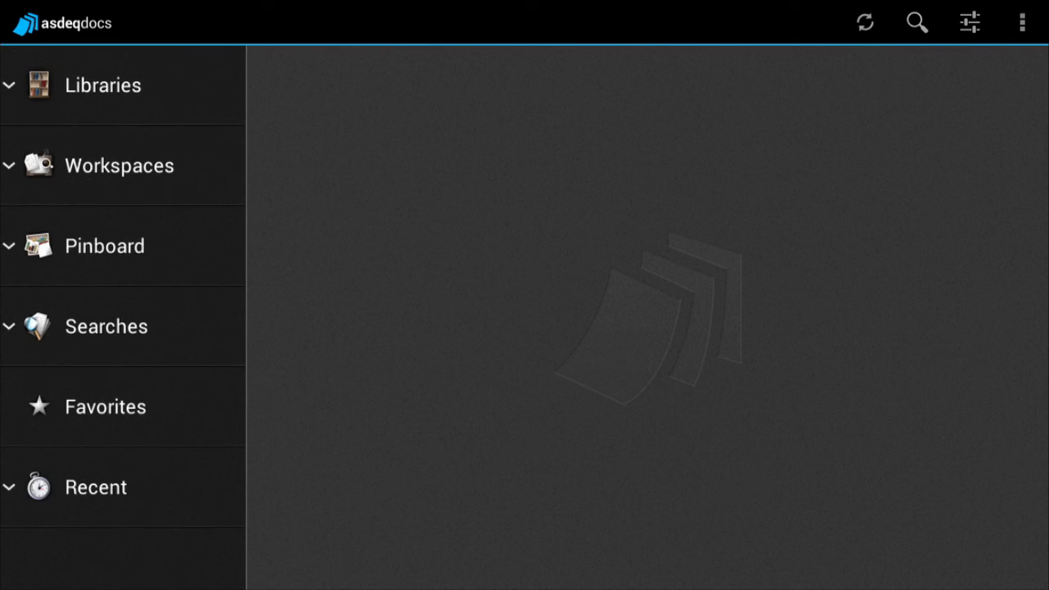
pyautogui.click(104, 246)
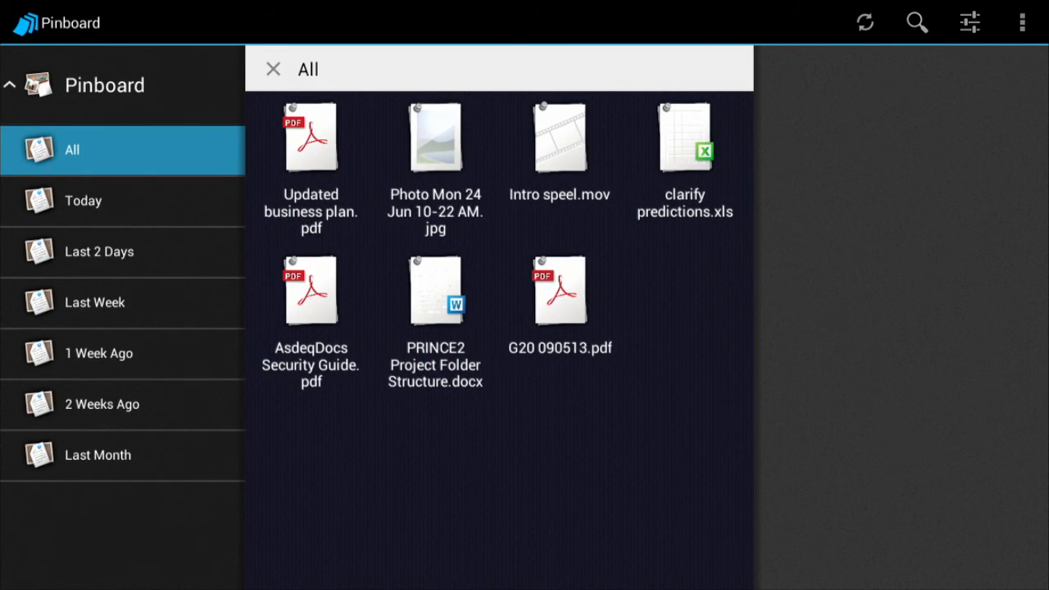
pyautogui.click(95, 302)
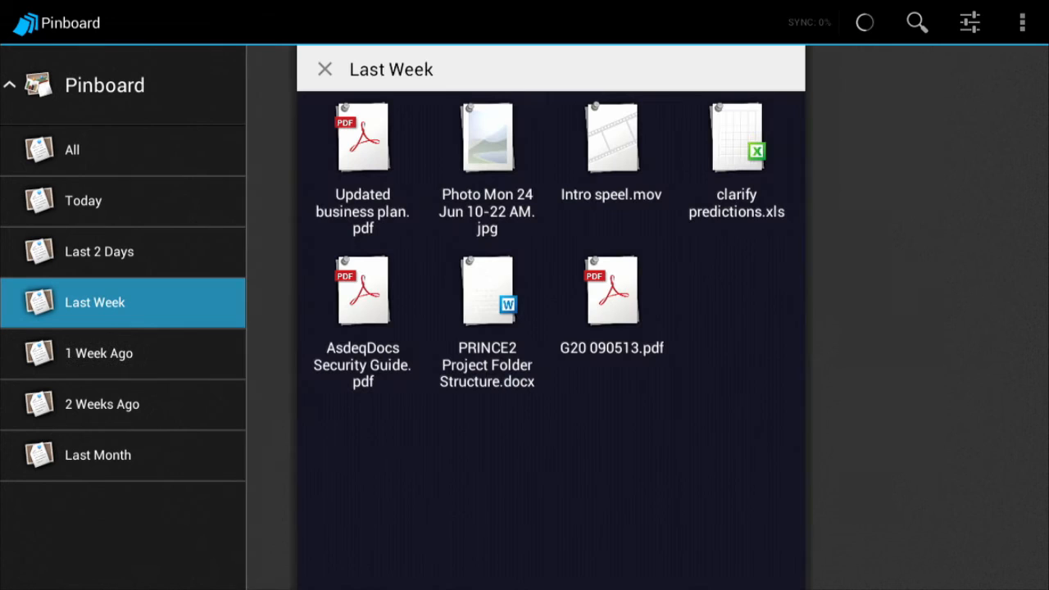
pyautogui.click(610, 291)
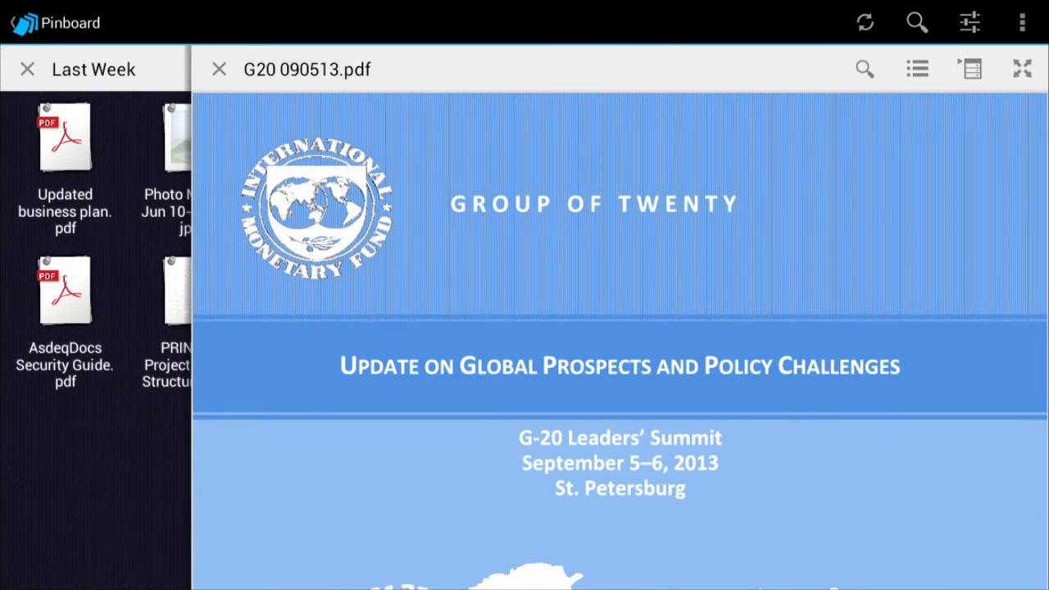
pyautogui.click(219, 69)
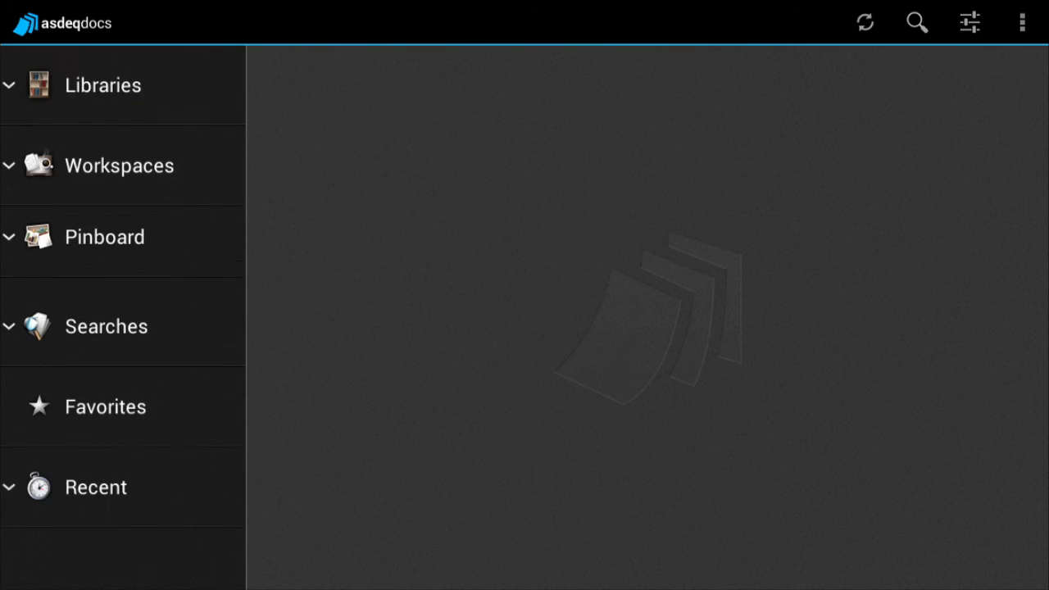
pyautogui.click(106, 326)
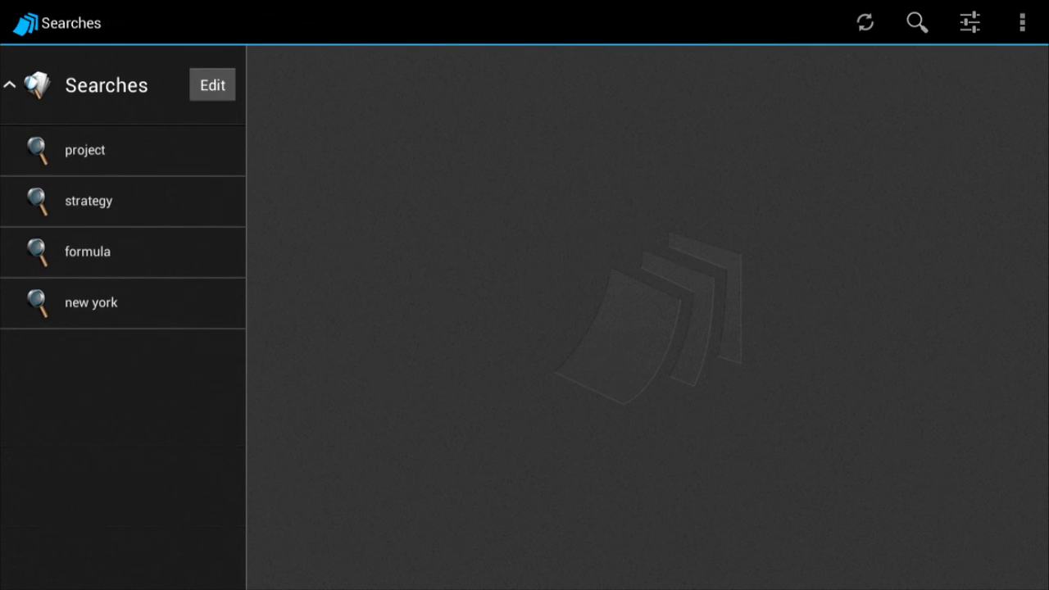
pyautogui.click(91, 303)
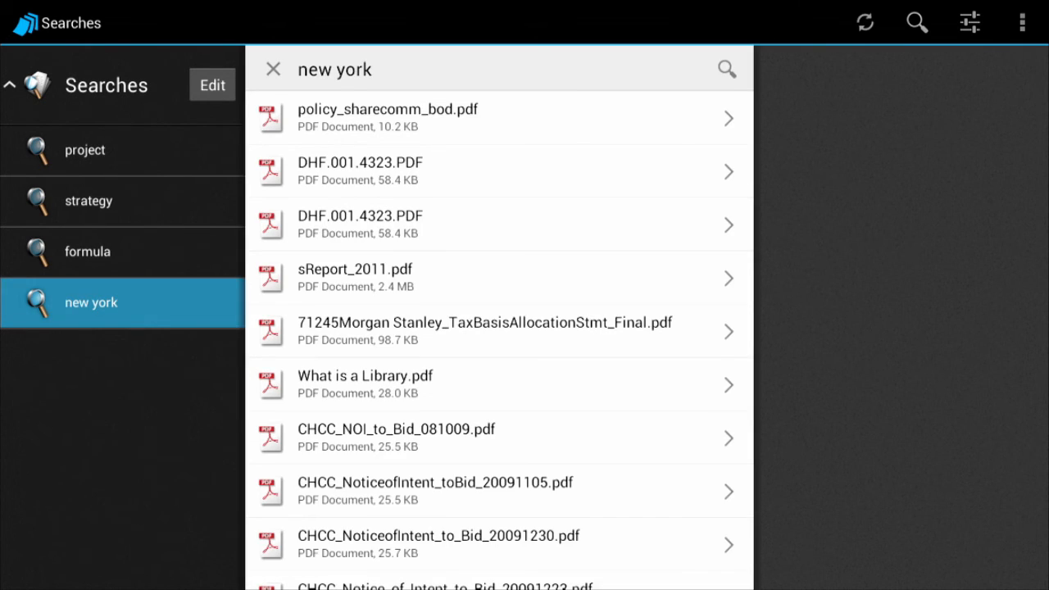
pyautogui.click(87, 251)
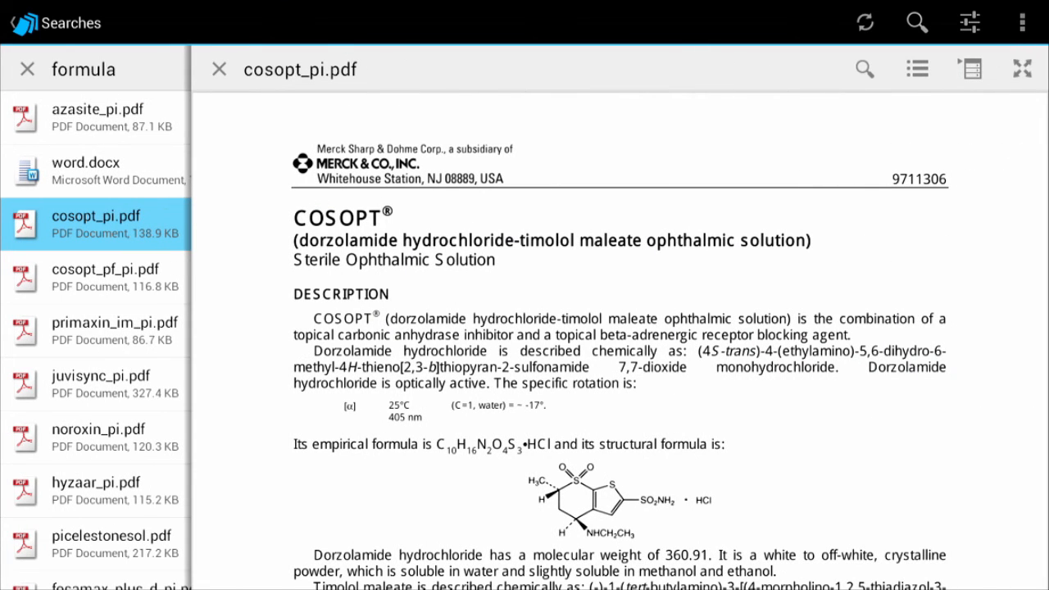
pyautogui.scroll(-3)
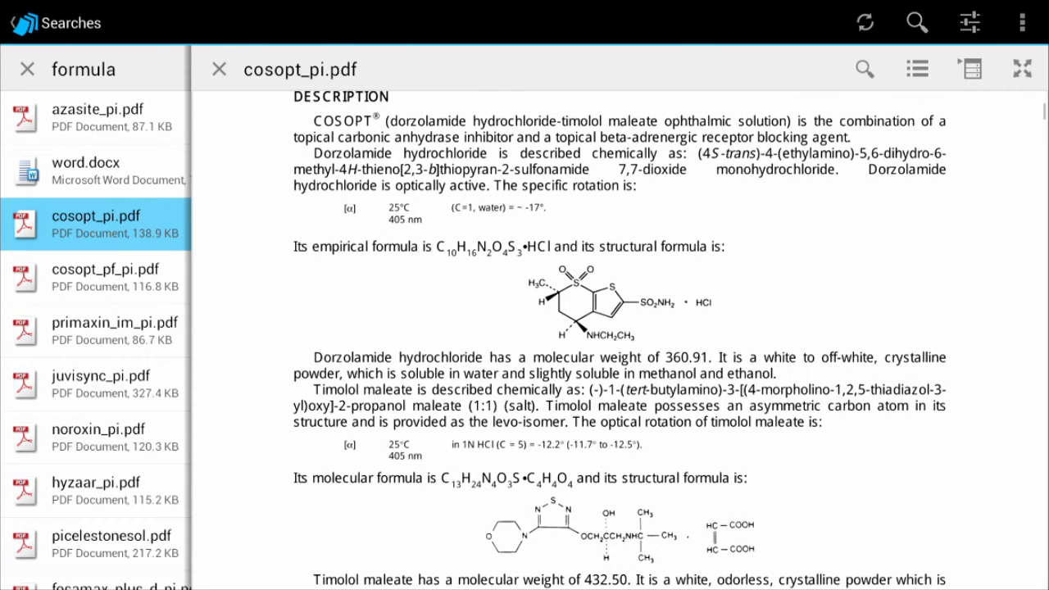
pyautogui.scroll(-3)
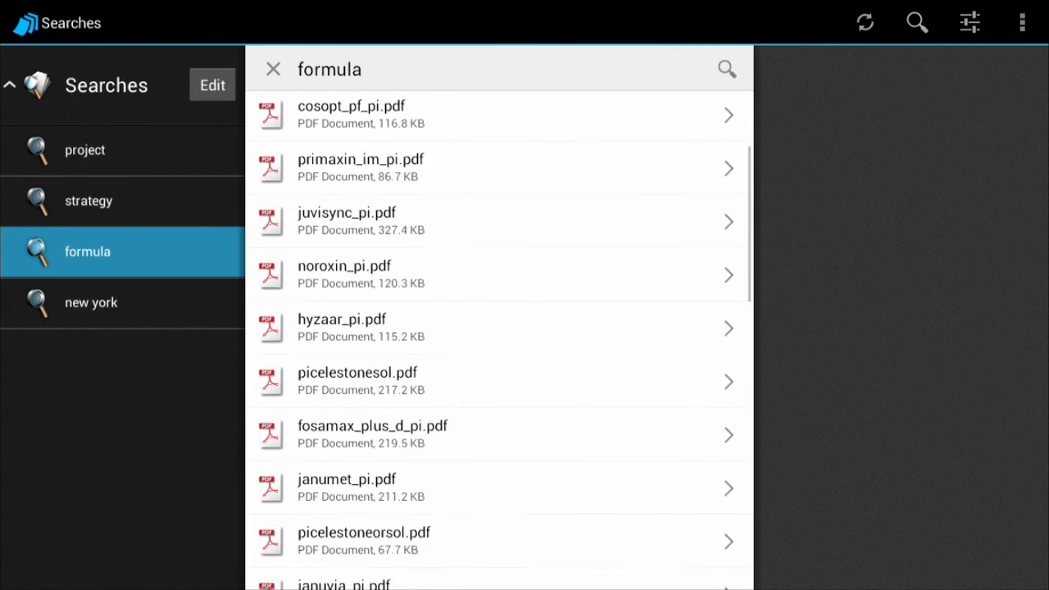
pyautogui.scroll(-3)
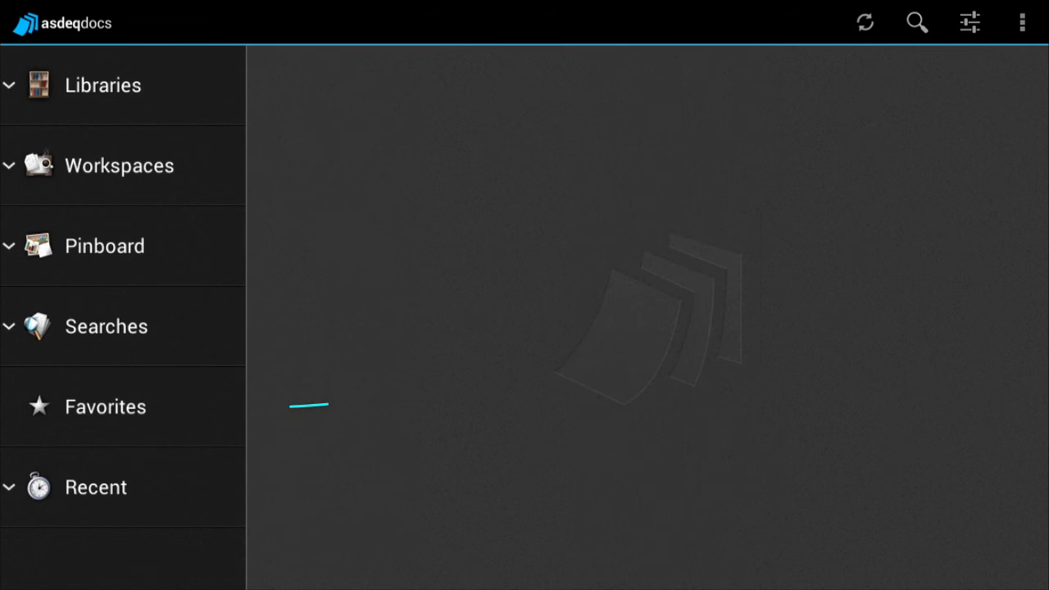
# Open and close the Project Plans favourite folder, then expand Recent into By Date, New Documents and Modified Documents
pyautogui.click(105, 406)
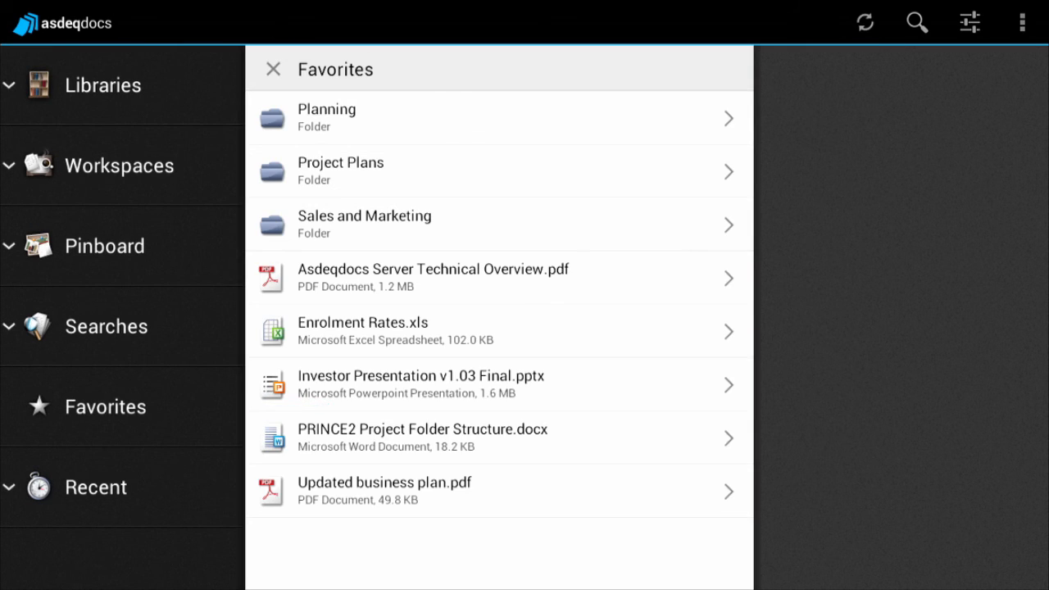
pyautogui.click(864, 22)
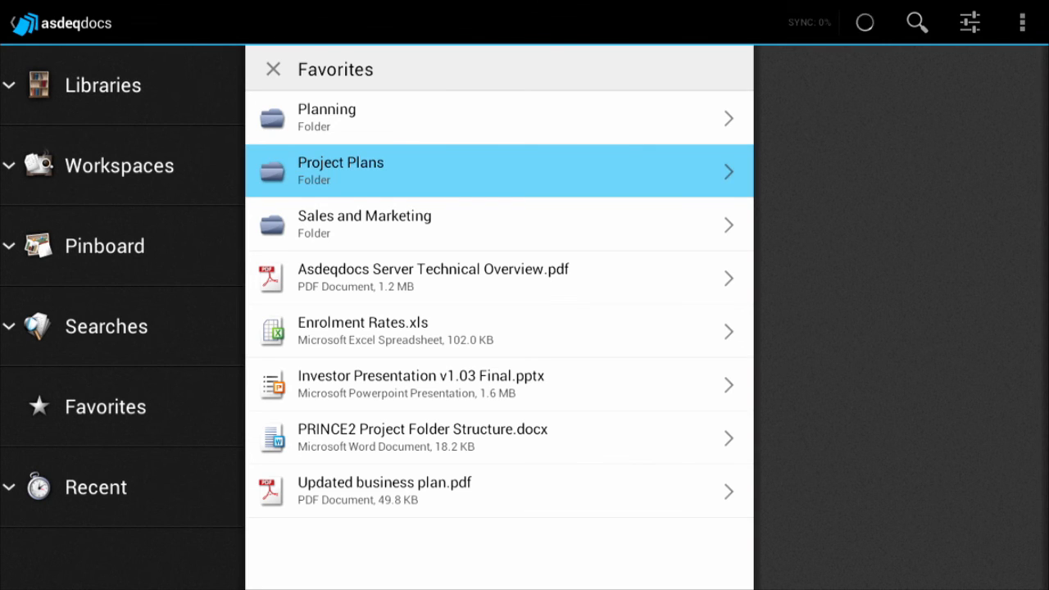
pyautogui.click(499, 171)
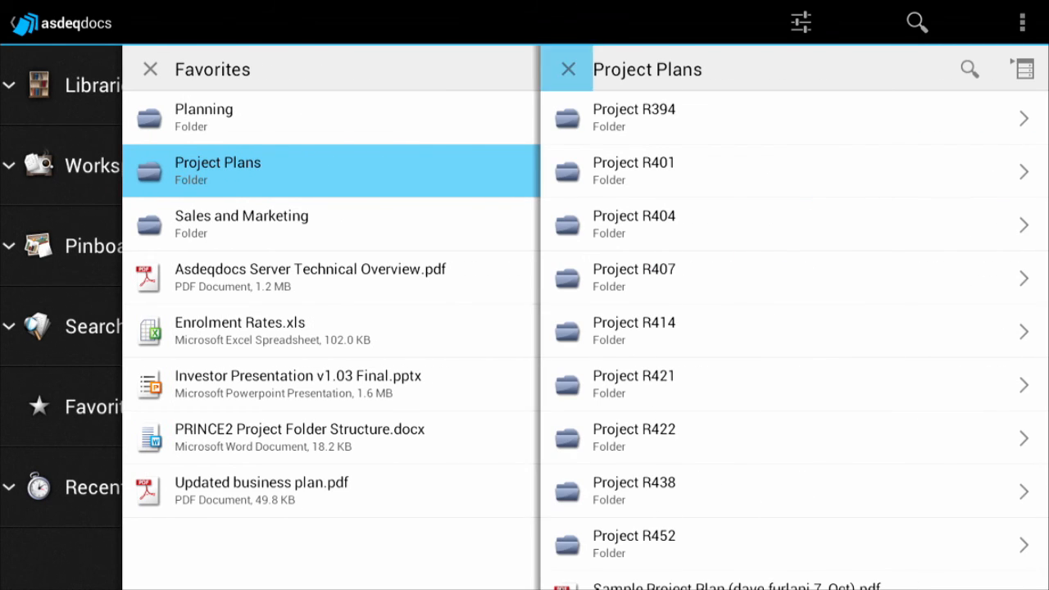
pyautogui.click(567, 69)
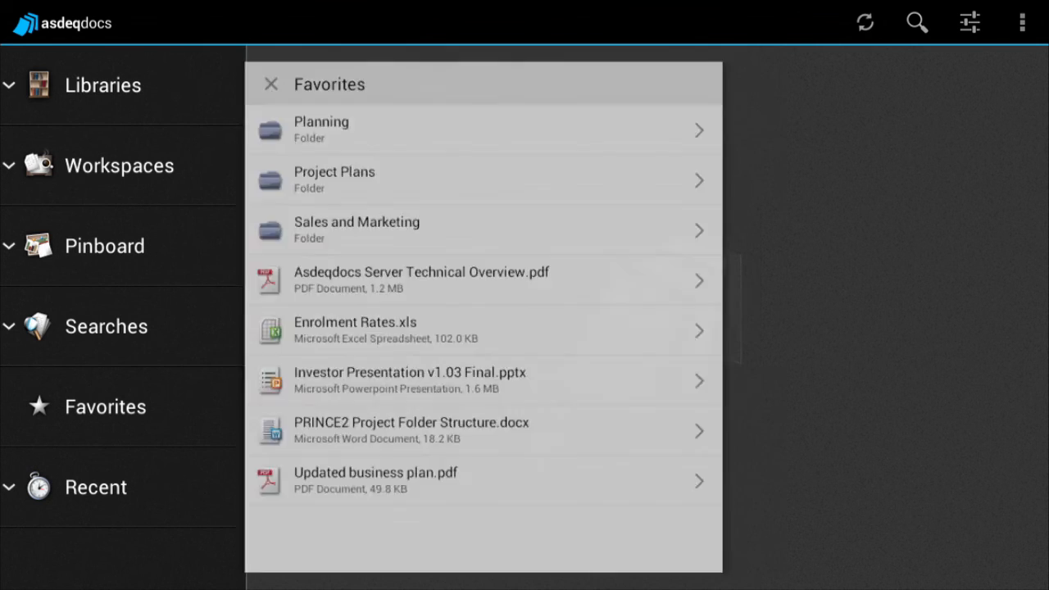
pyautogui.click(96, 487)
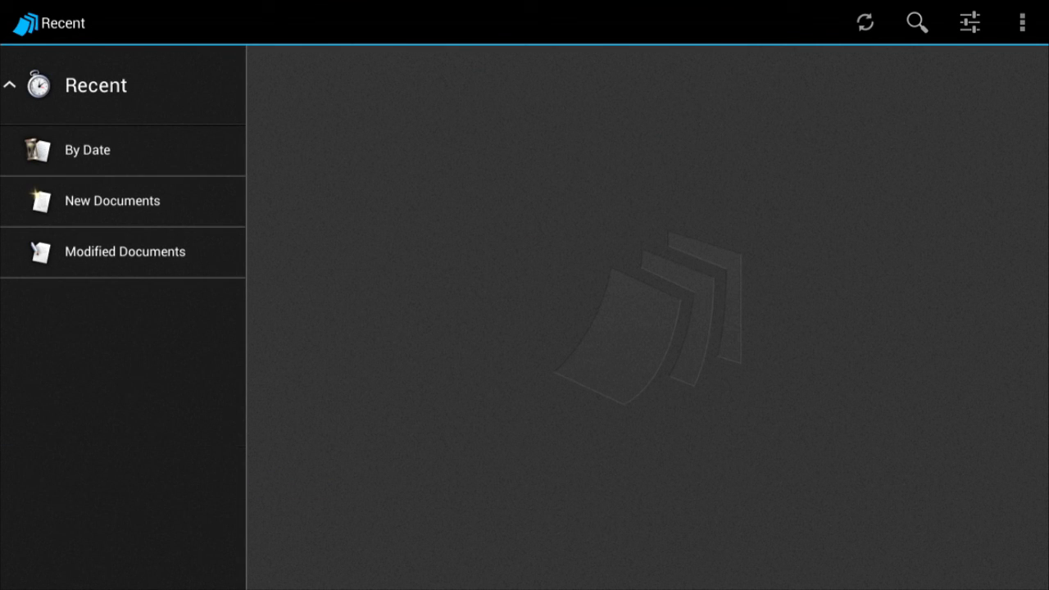
# Browse the New Documents list under Recent
pyautogui.click(122, 201)
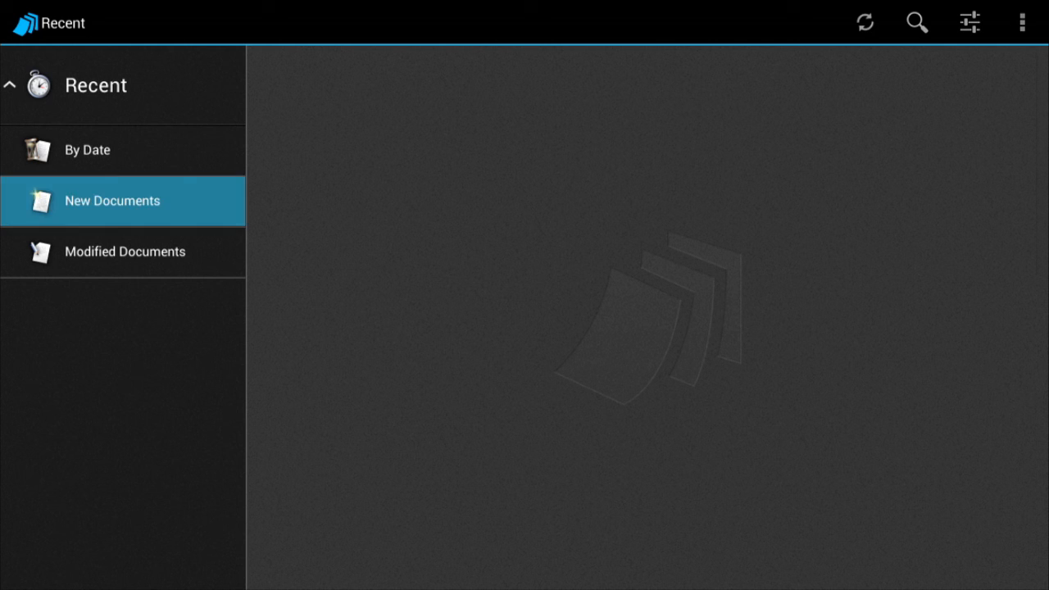
pyautogui.click(123, 201)
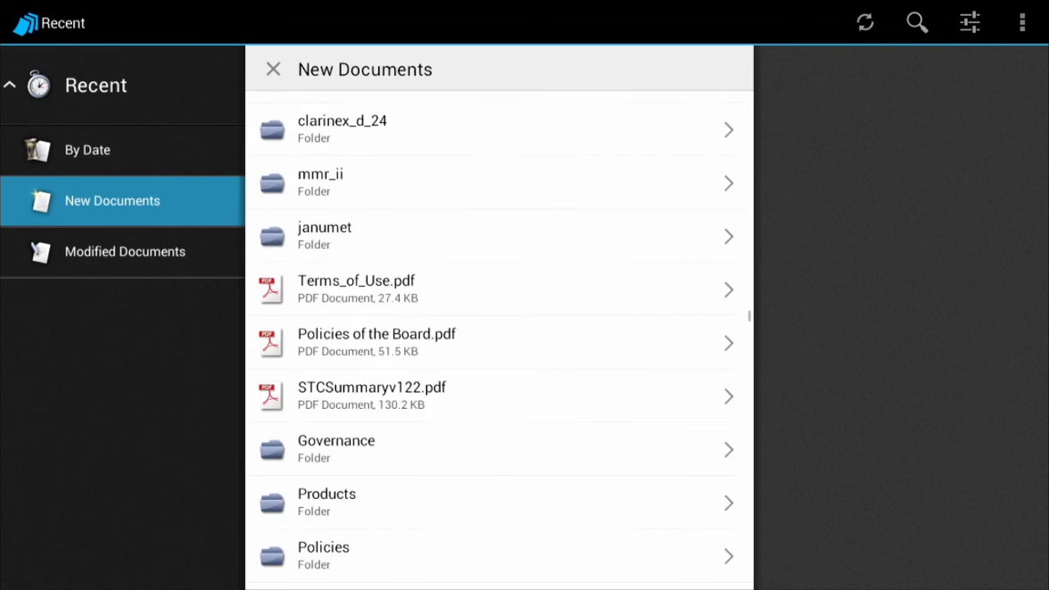
pyautogui.scroll(-3)
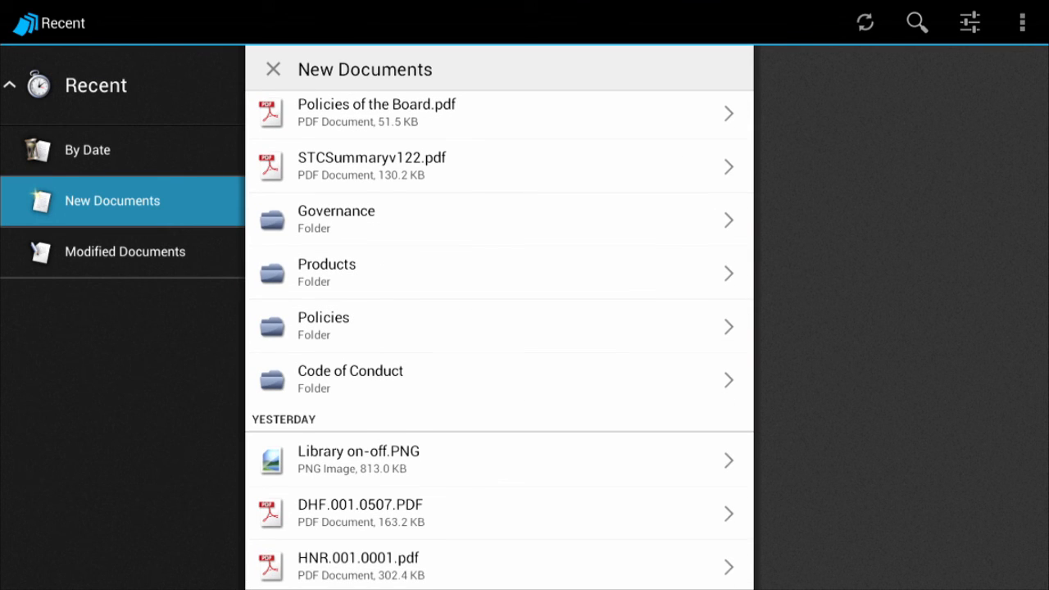
# View Modified Documents, then the By Date list from today back three days
pyautogui.click(124, 251)
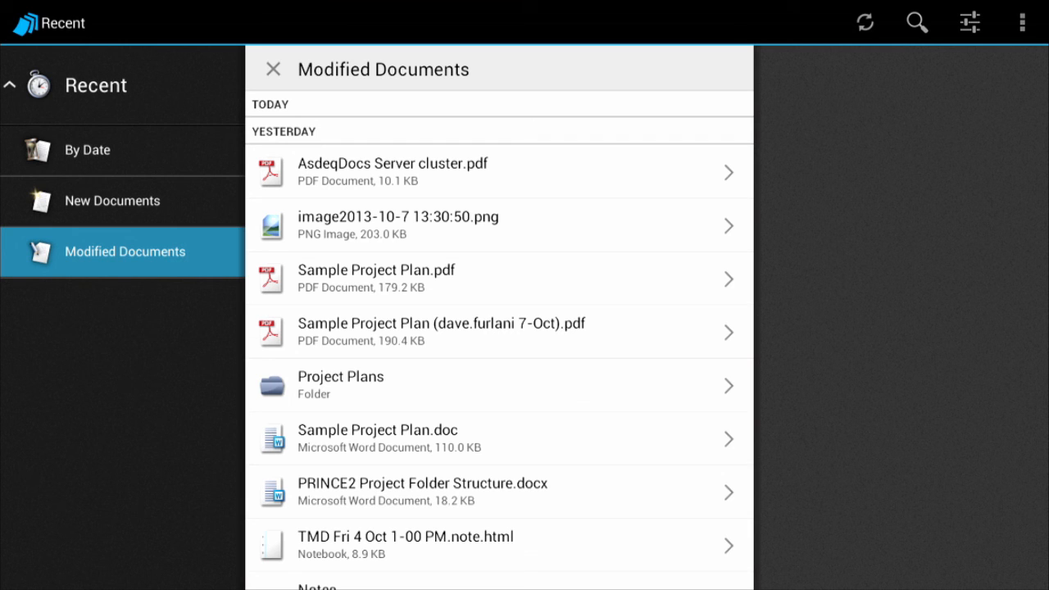
pyautogui.click(106, 150)
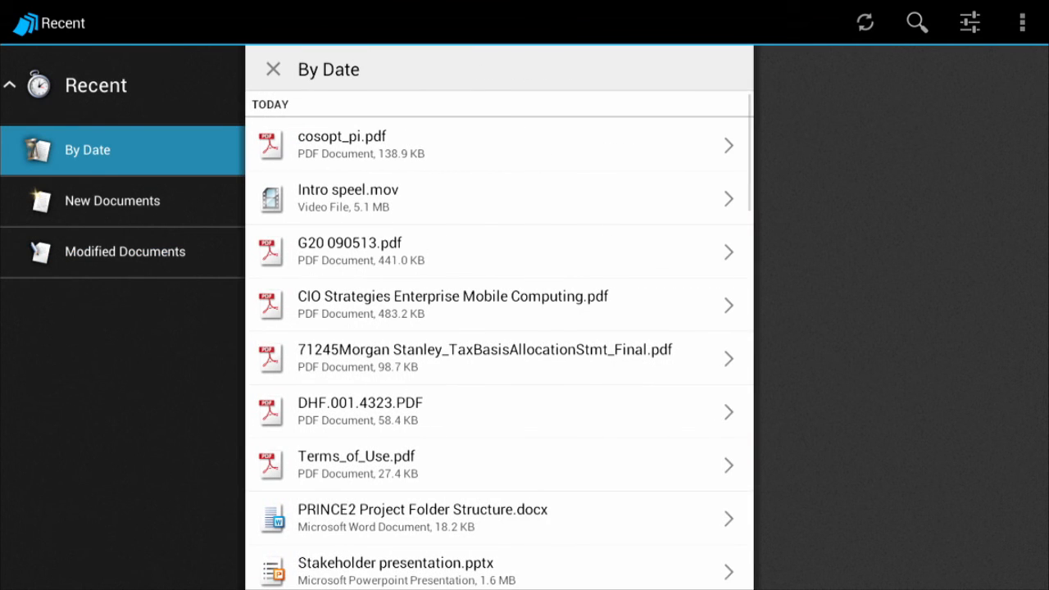
pyautogui.scroll(-3)
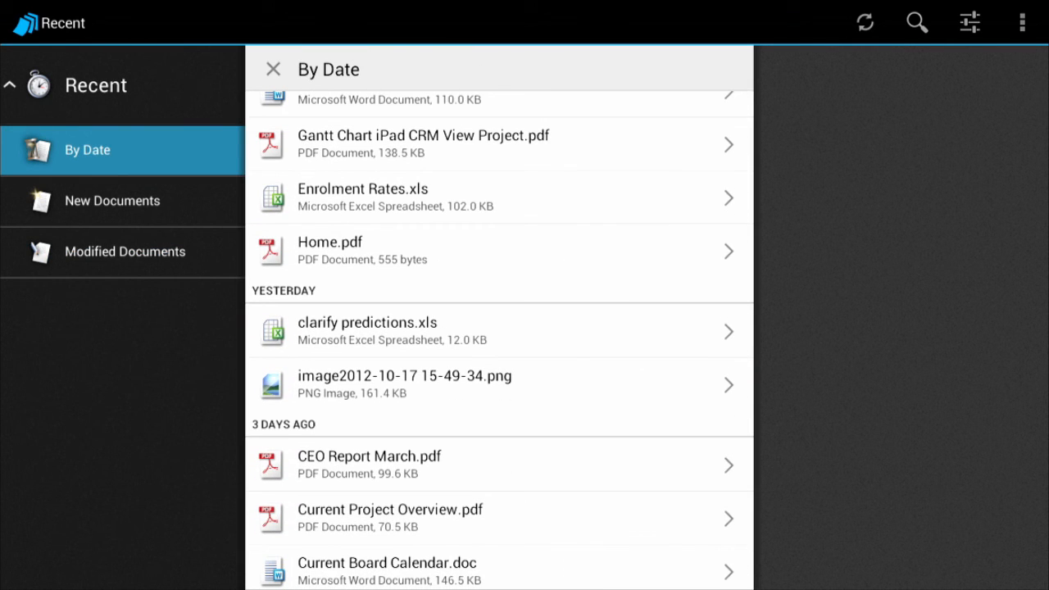